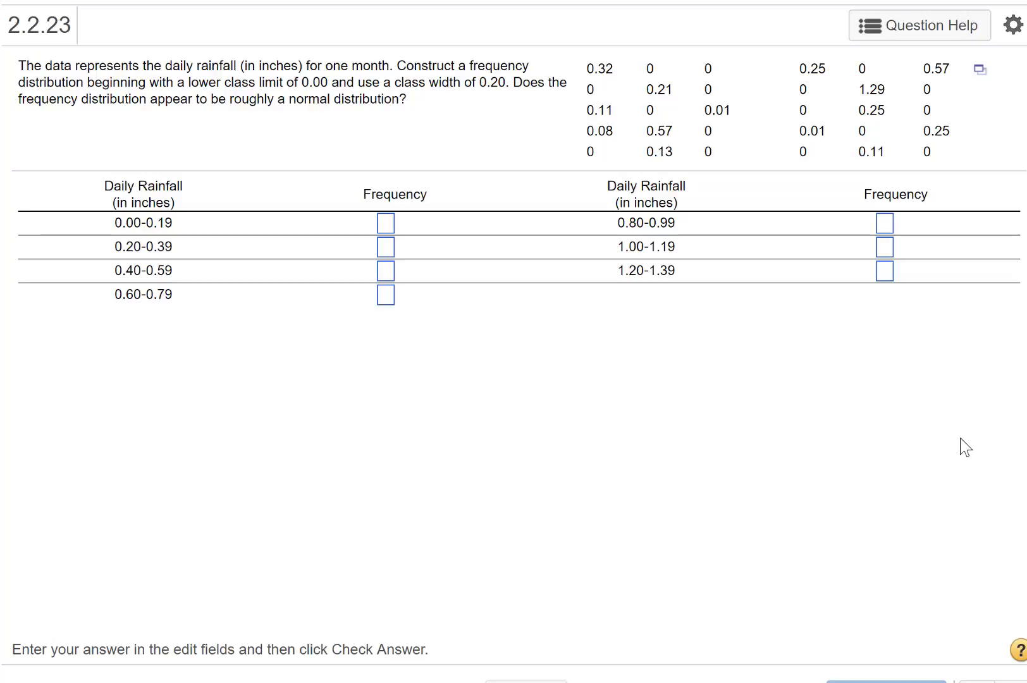
mouse_move(636, 228)
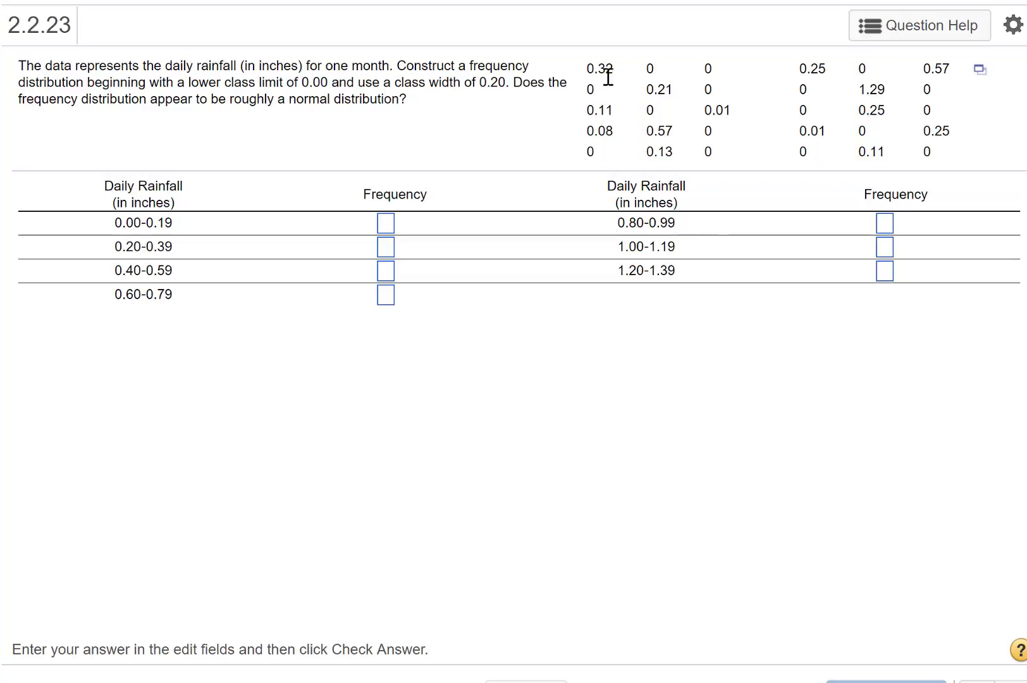
mouse_move(434, 105)
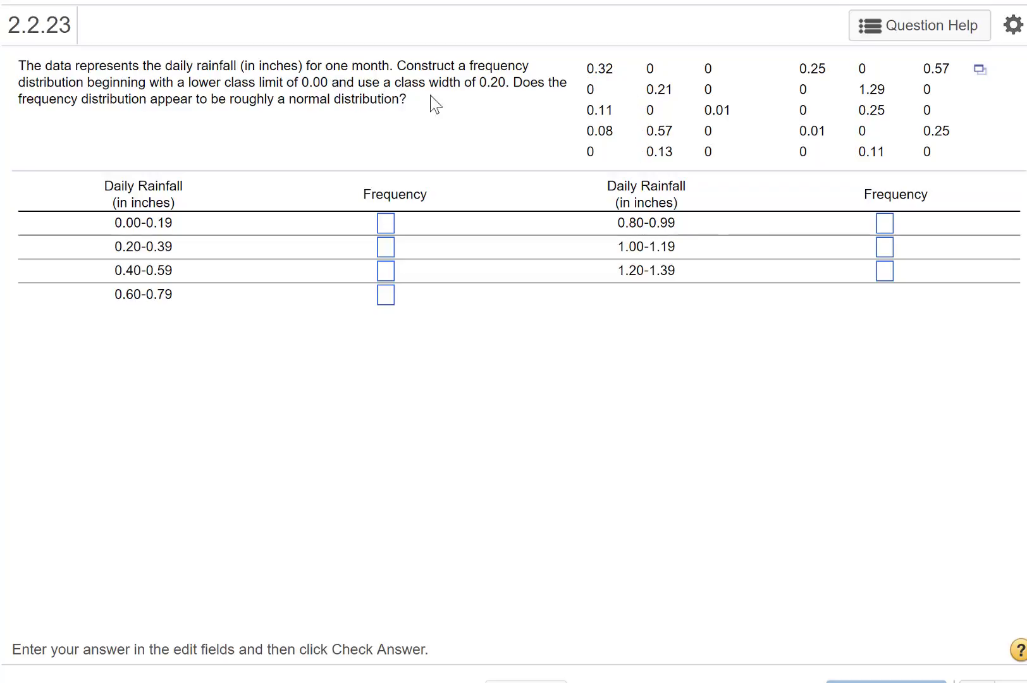
mouse_move(306, 255)
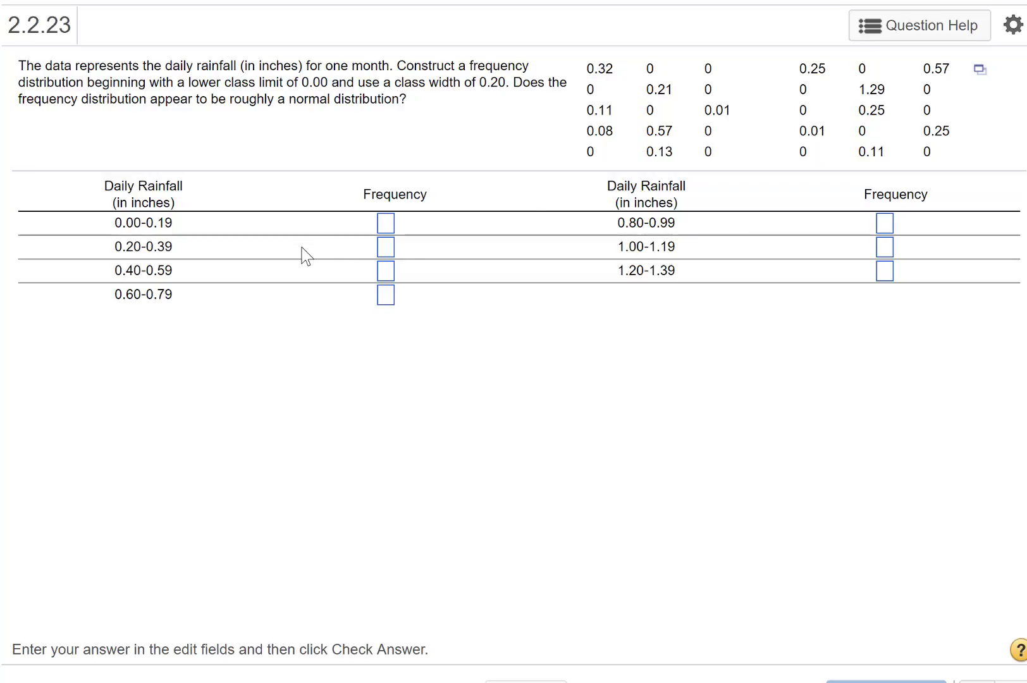
mouse_move(145, 209)
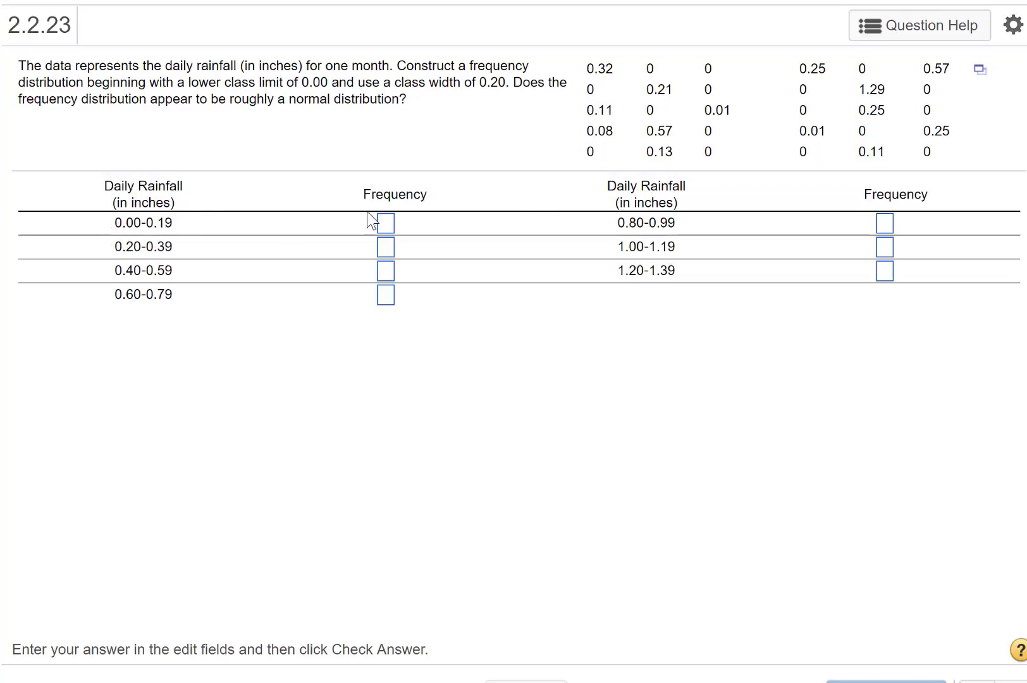
mouse_move(728, 141)
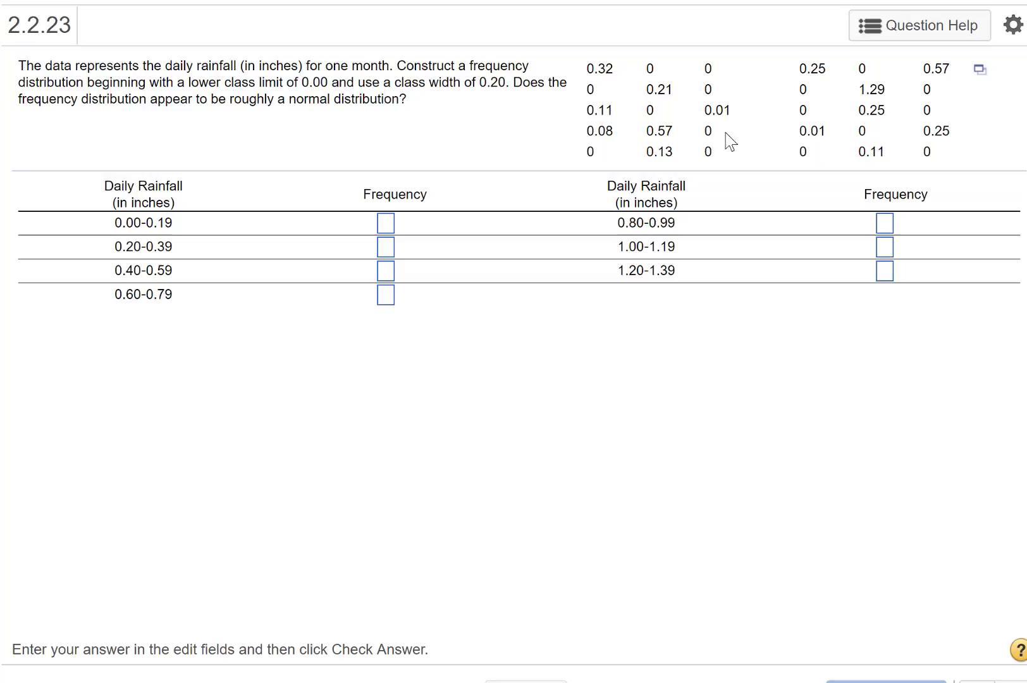
mouse_move(979, 79)
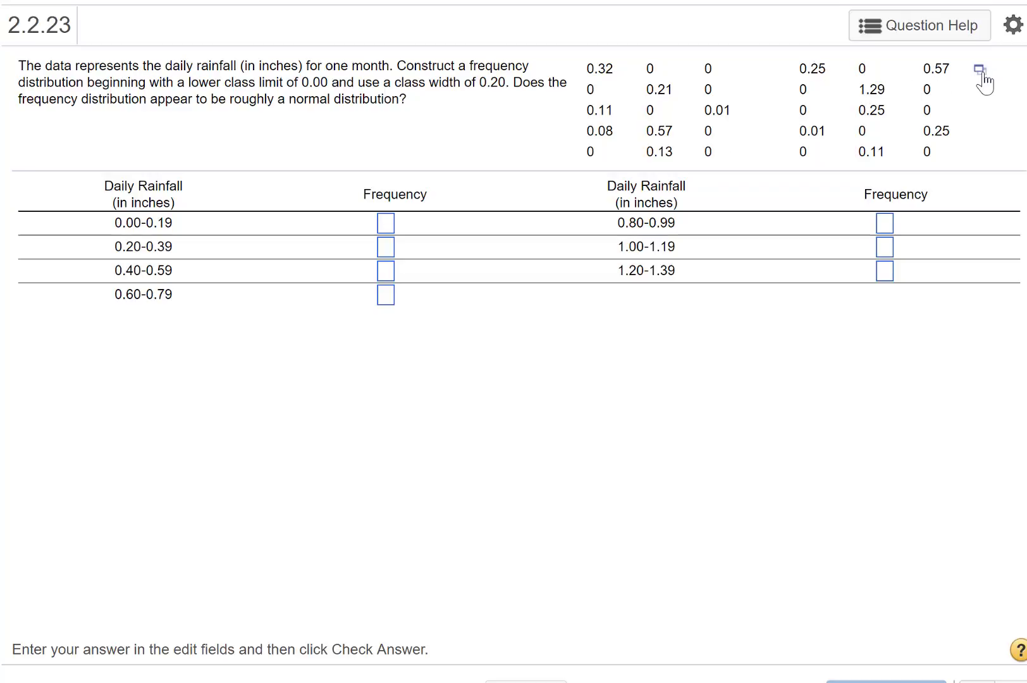
Load the rainfall data set into StatCrunch as column var1
click(981, 61)
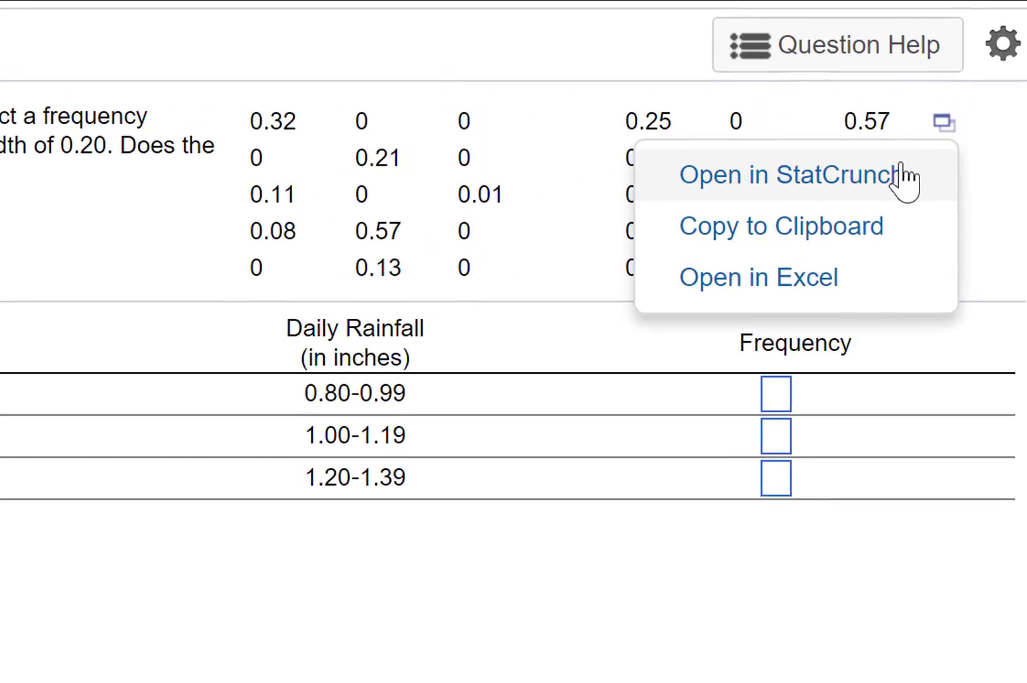
mouse_move(857, 200)
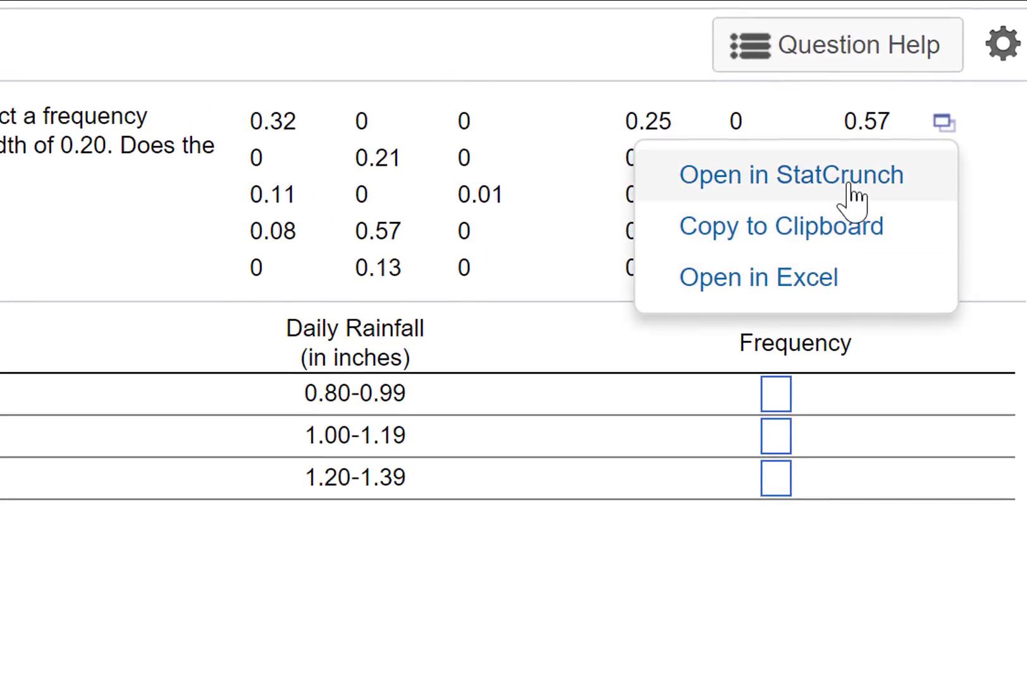
click(789, 174)
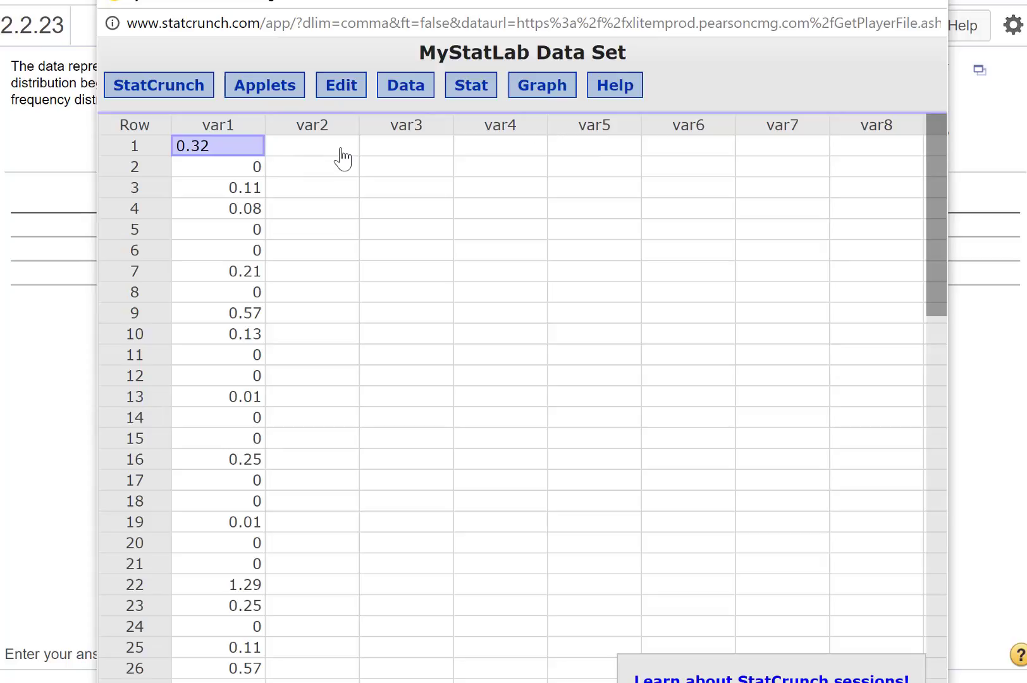
mouse_move(375, 176)
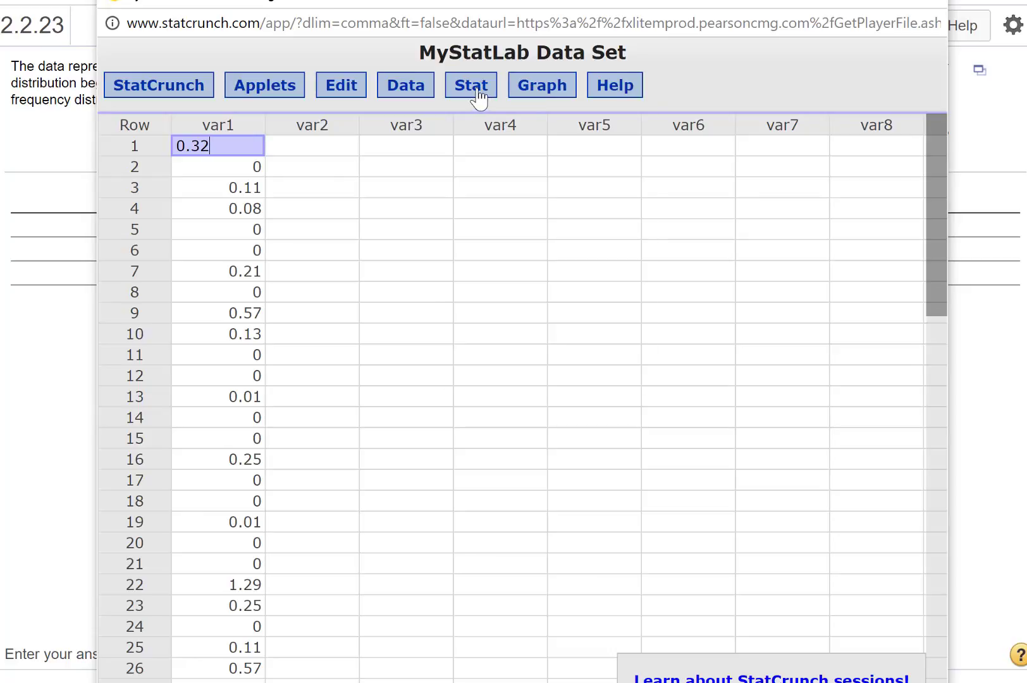
Configure Data > Bin for var1 with fixed-width bins, Start at 0 and Binwidth 0.2
click(405, 85)
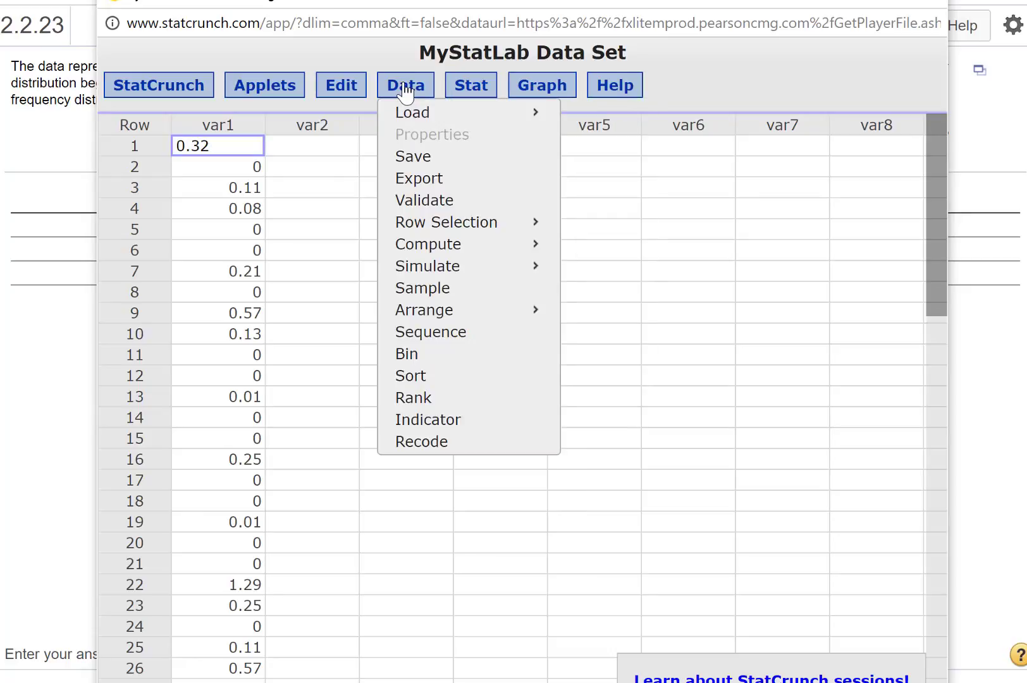
mouse_move(408, 354)
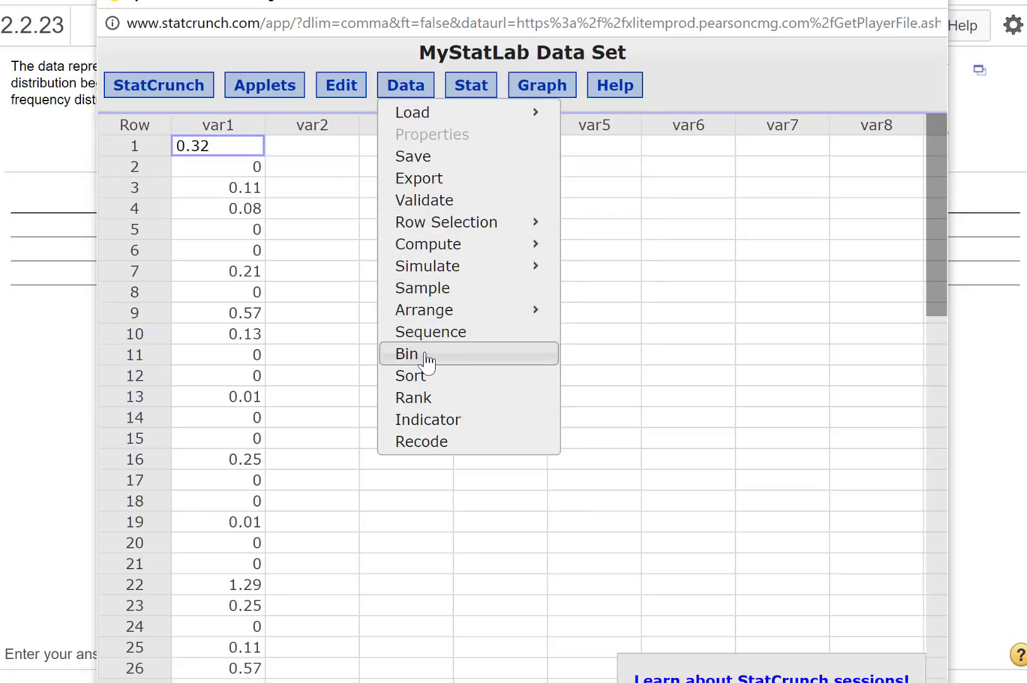
click(406, 354)
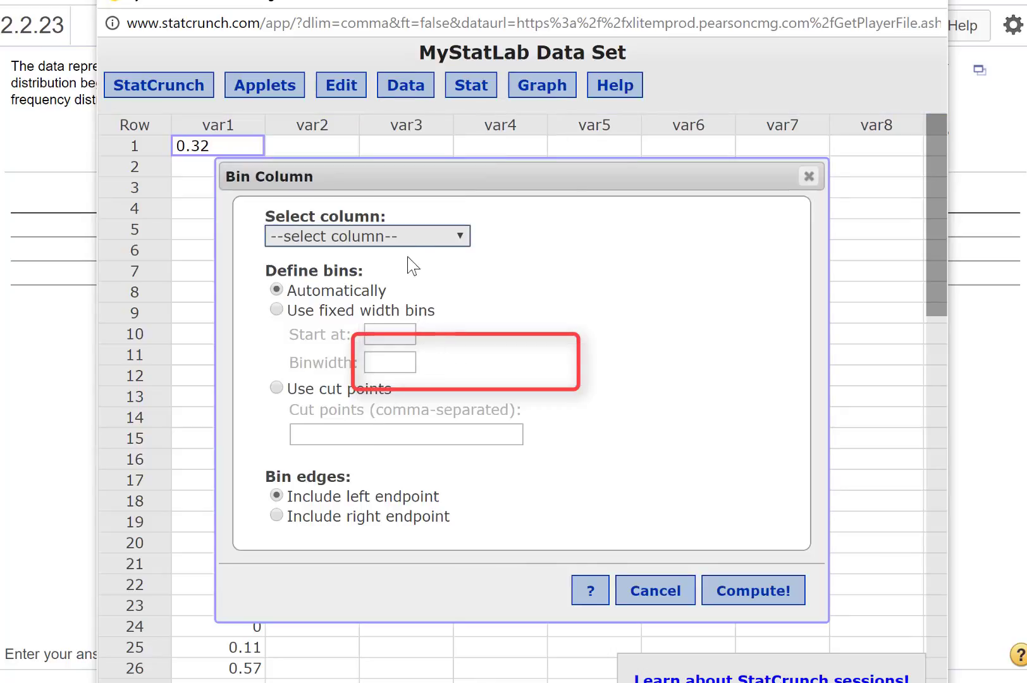
click(367, 235)
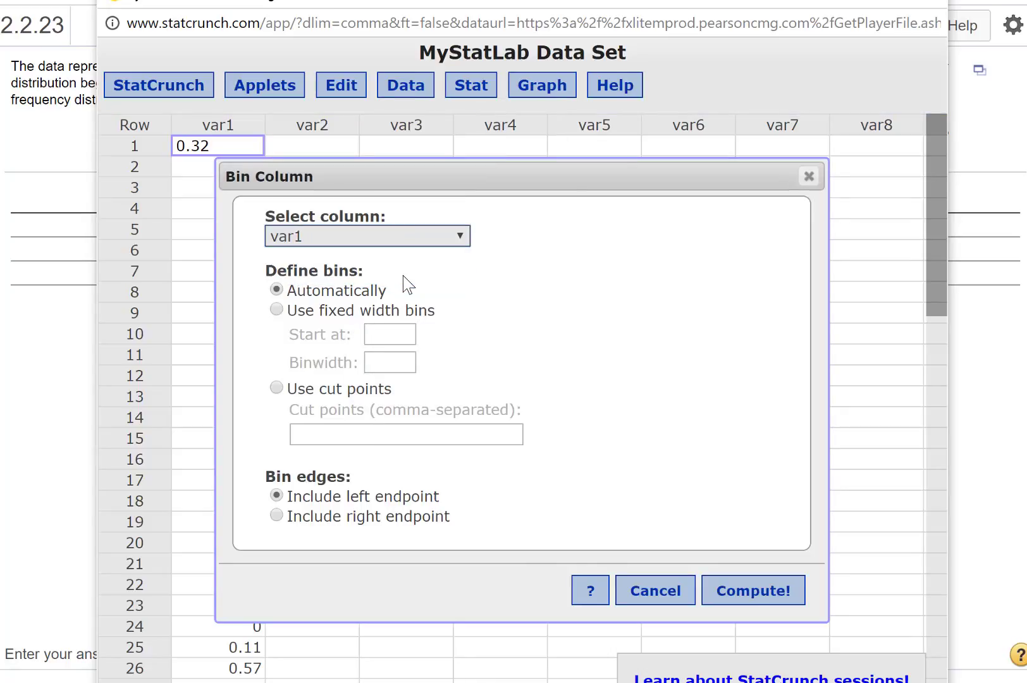
click(277, 310)
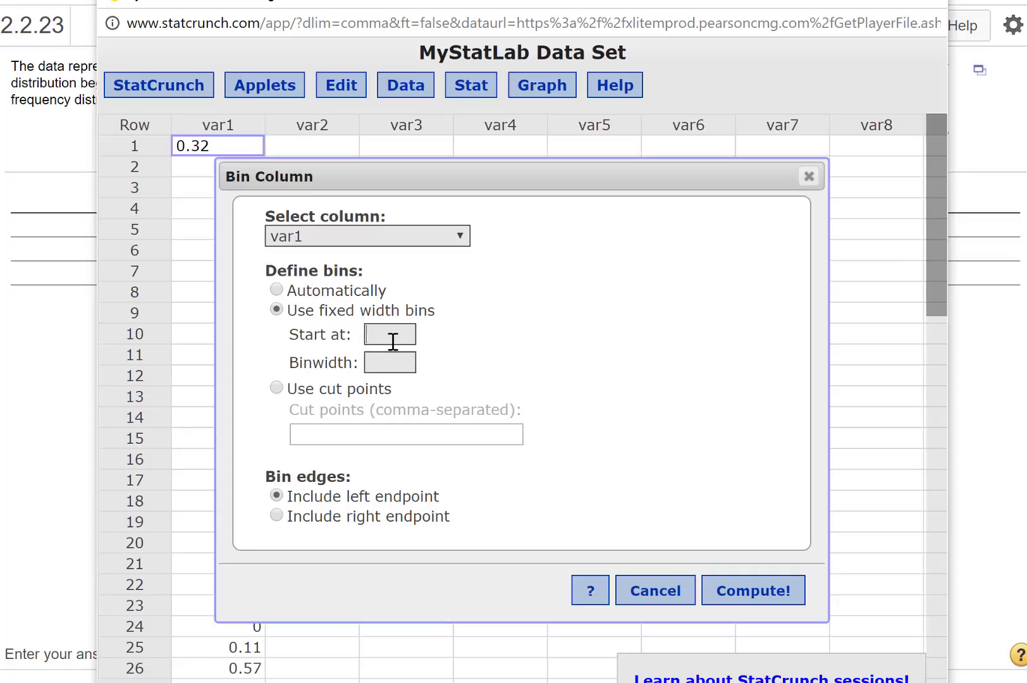
text(0)
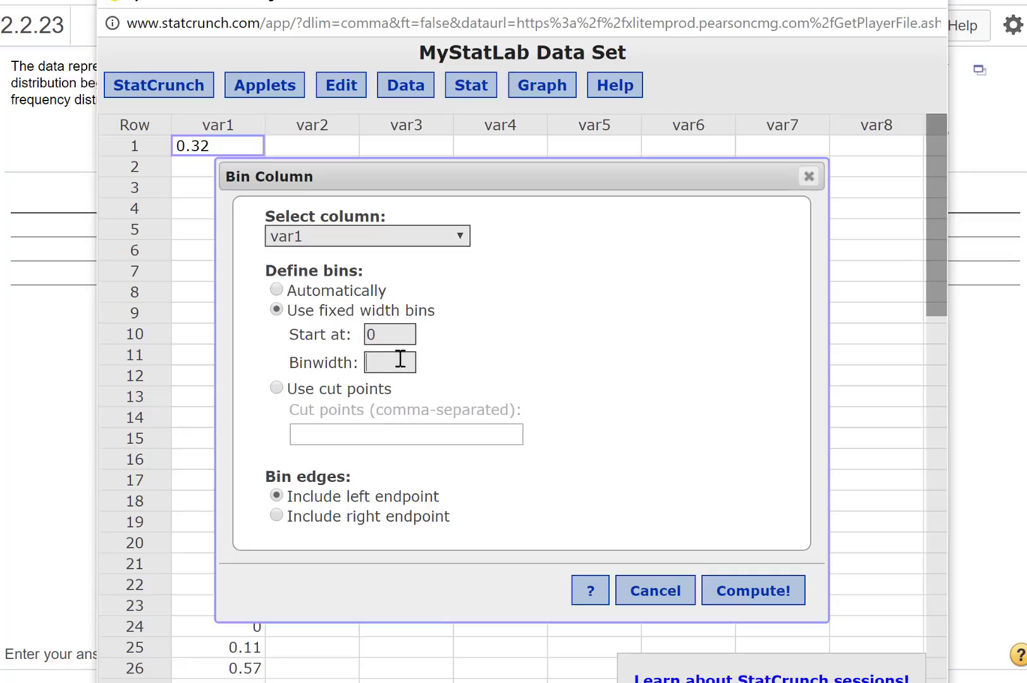
text(.2)
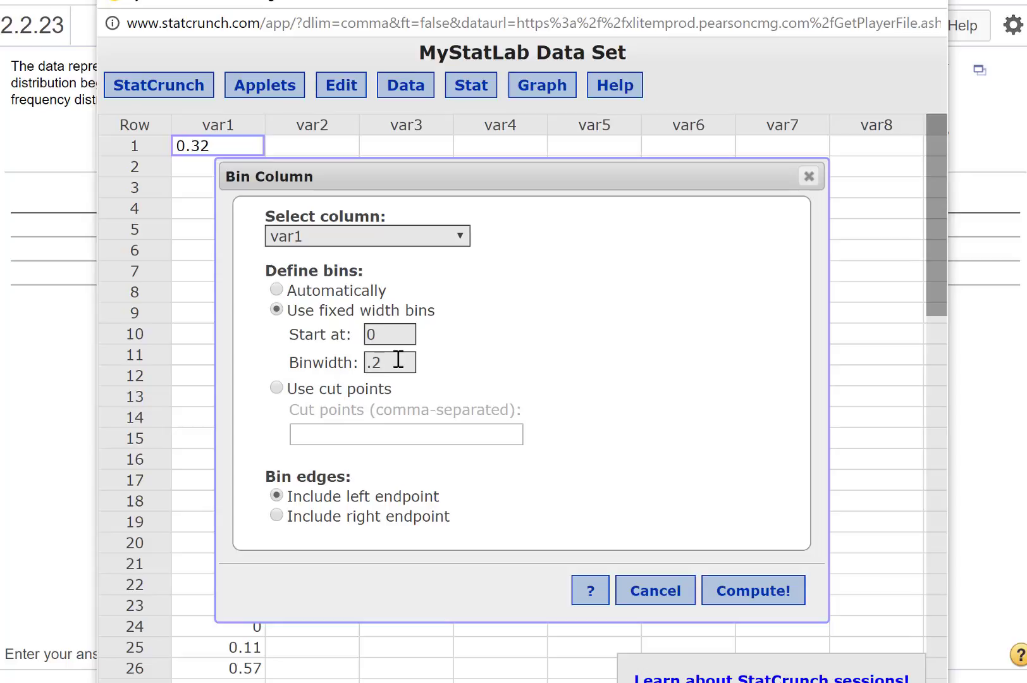
mouse_move(338, 500)
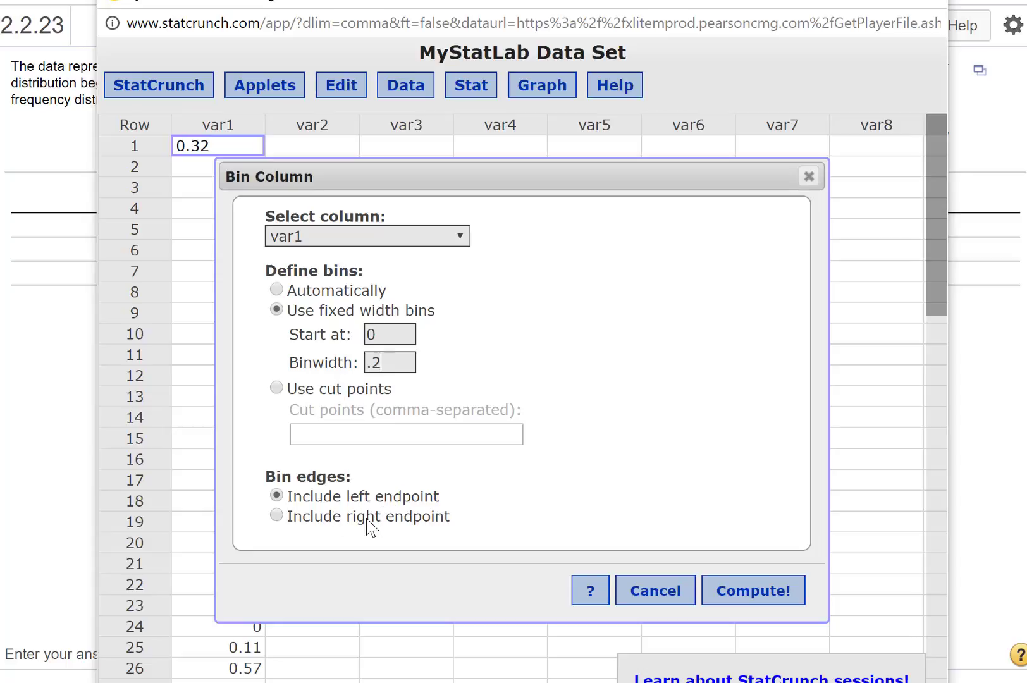
mouse_move(570, 356)
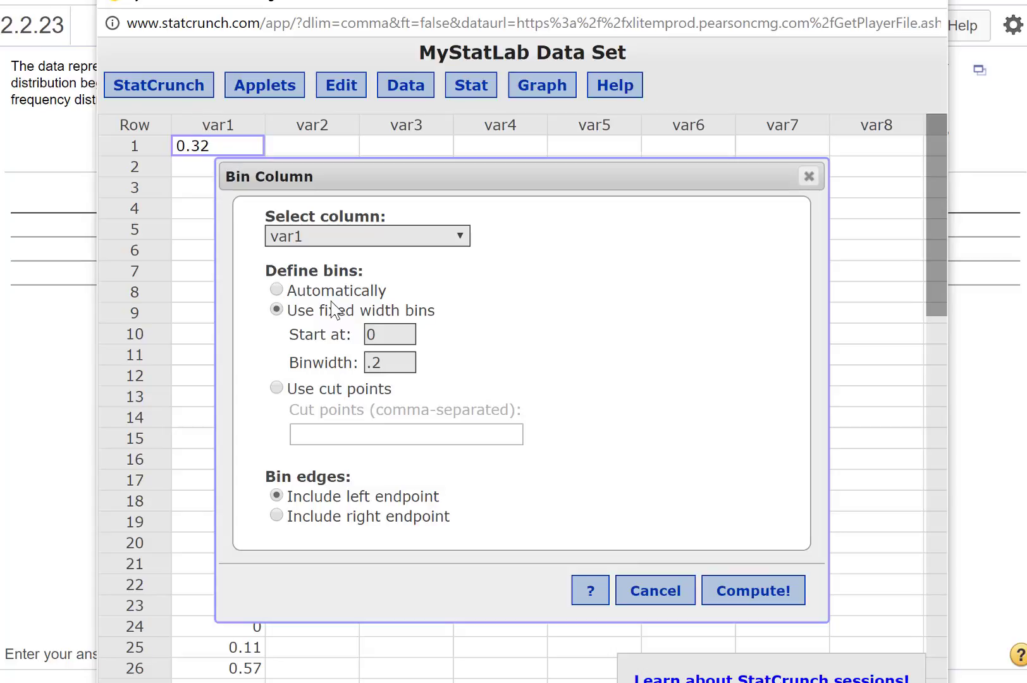
mouse_move(429, 304)
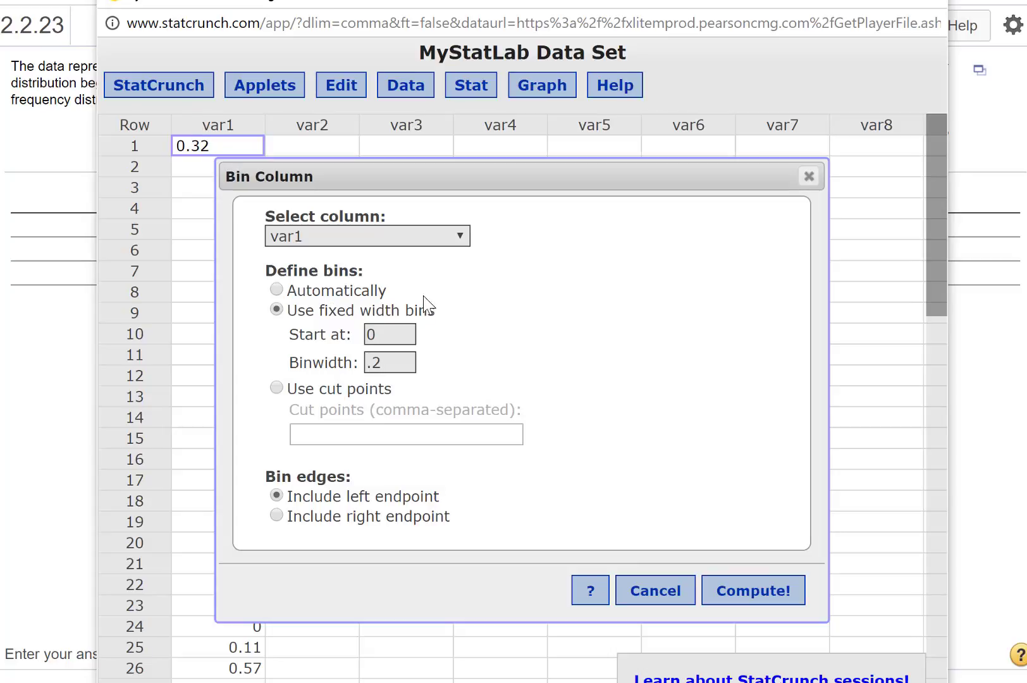
mouse_move(366, 400)
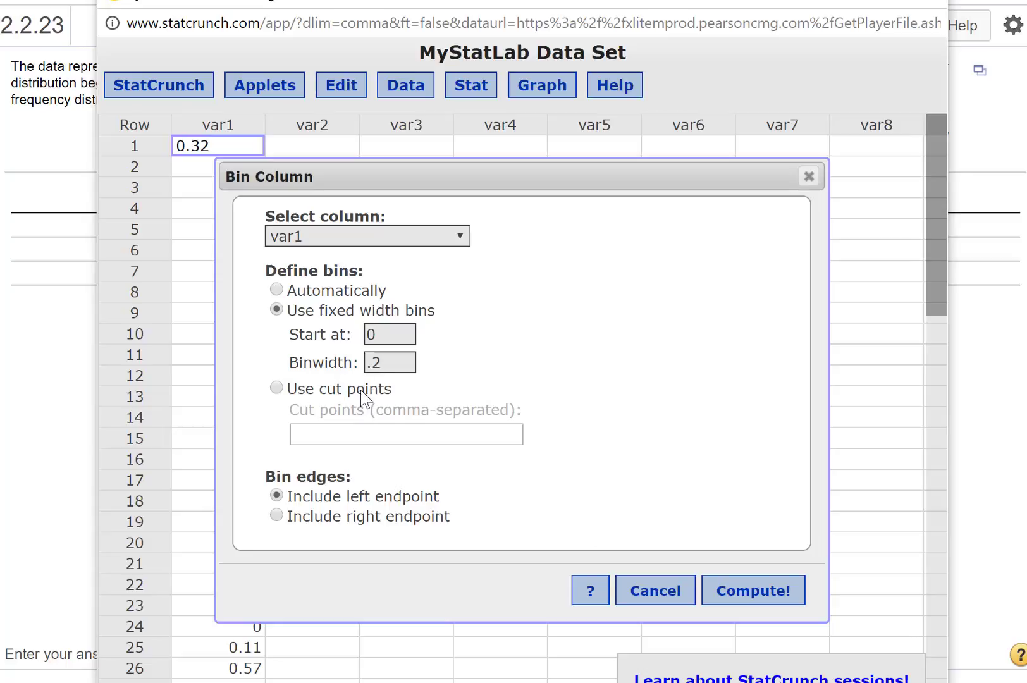
mouse_move(786, 615)
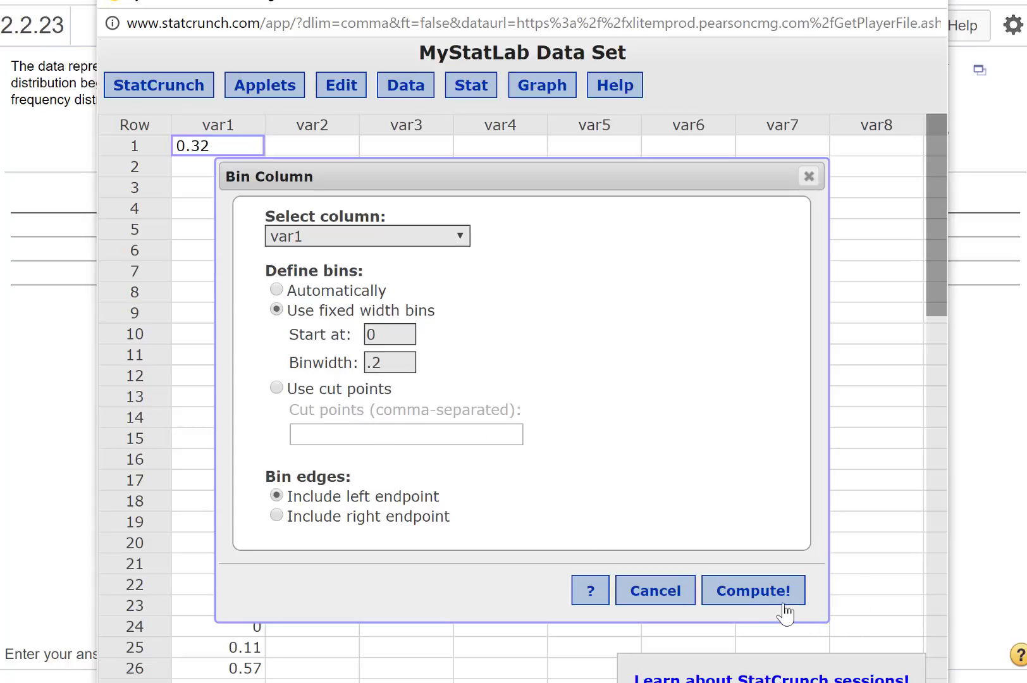
Compute the Bin(var1) column assigning each rainfall value to a 0.2-wide interval
click(753, 589)
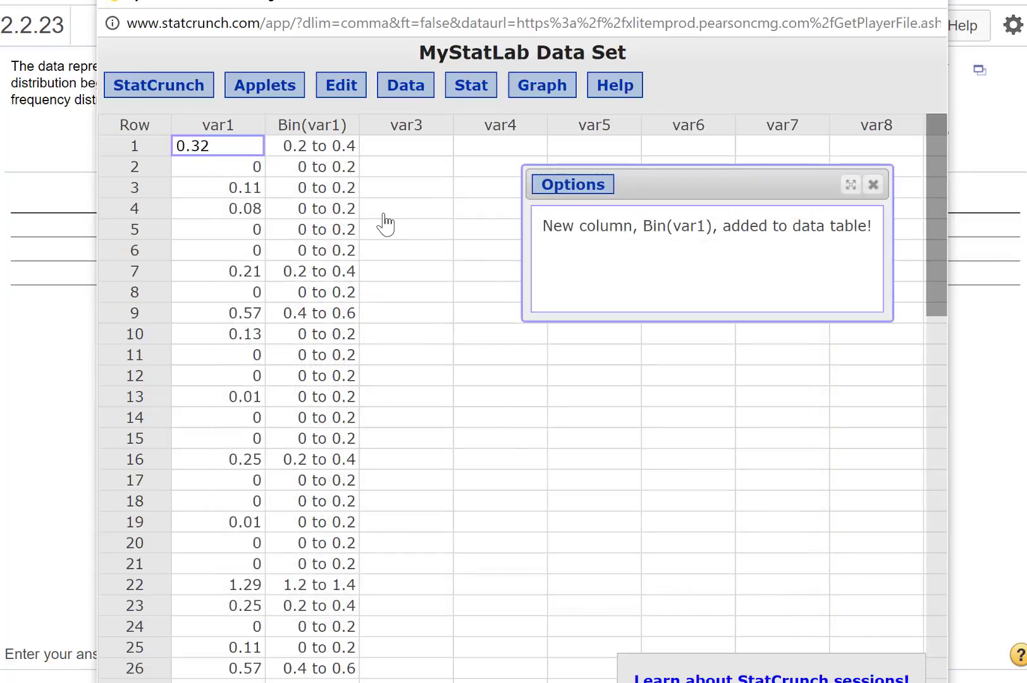
mouse_move(250, 156)
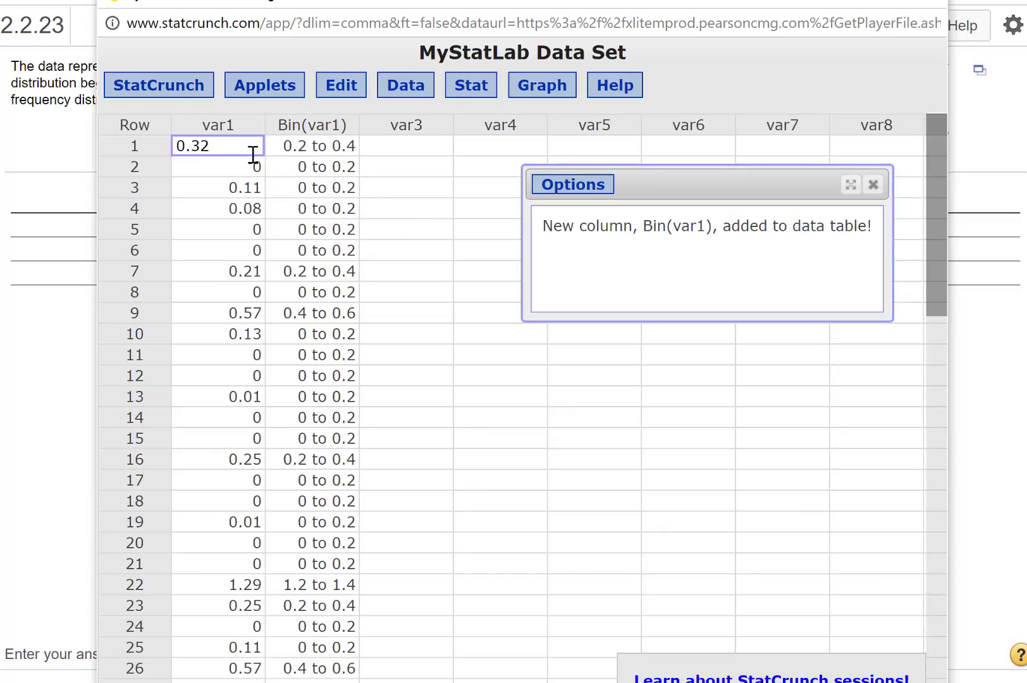
mouse_move(191, 170)
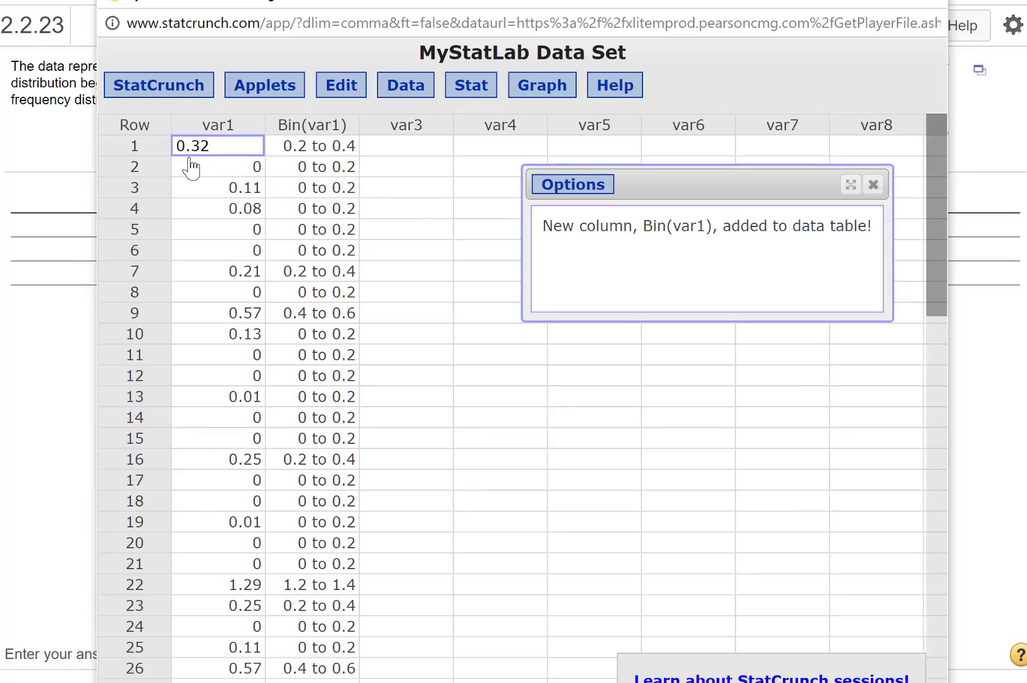
mouse_move(354, 162)
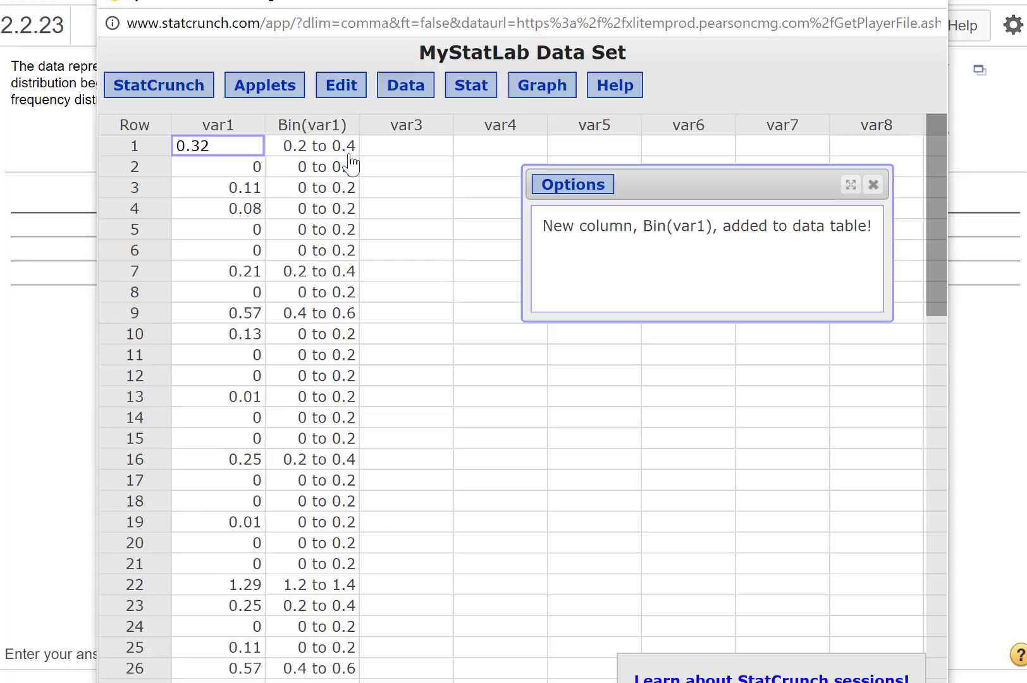
mouse_move(305, 183)
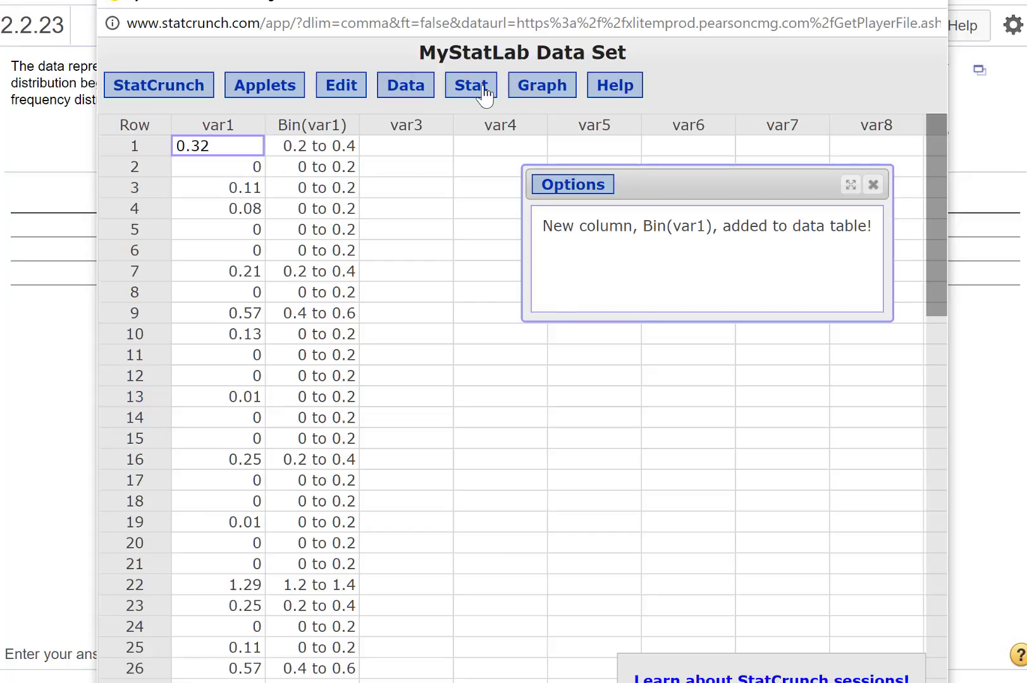
Compute a Frequency table of Bin(var1) giving counts 22, 5, 2 and 1 across four intervals
click(470, 84)
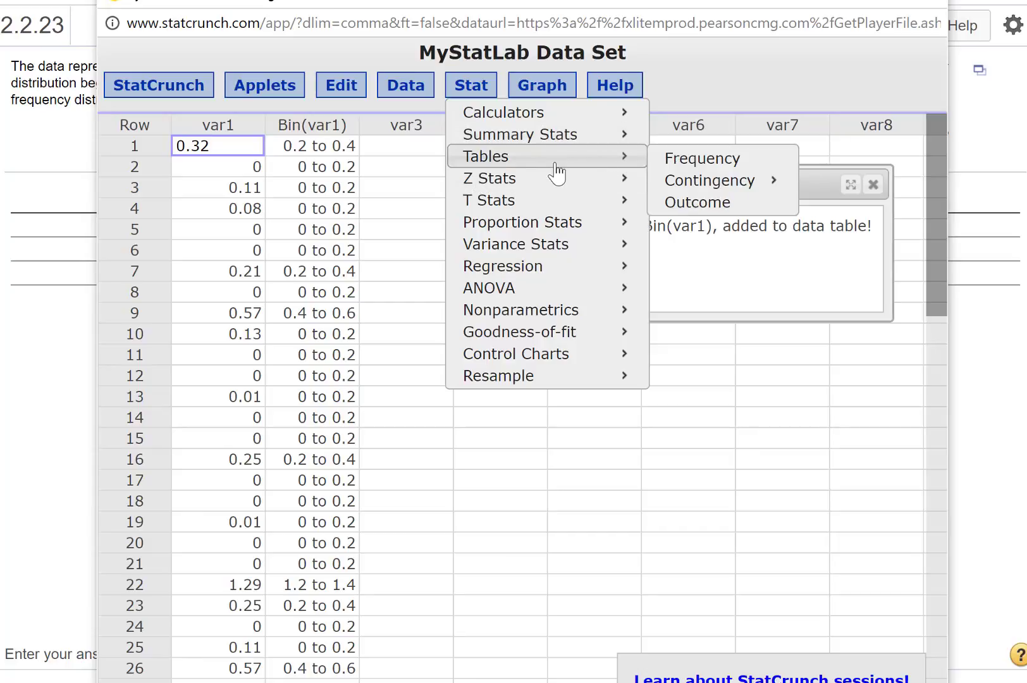
click(702, 158)
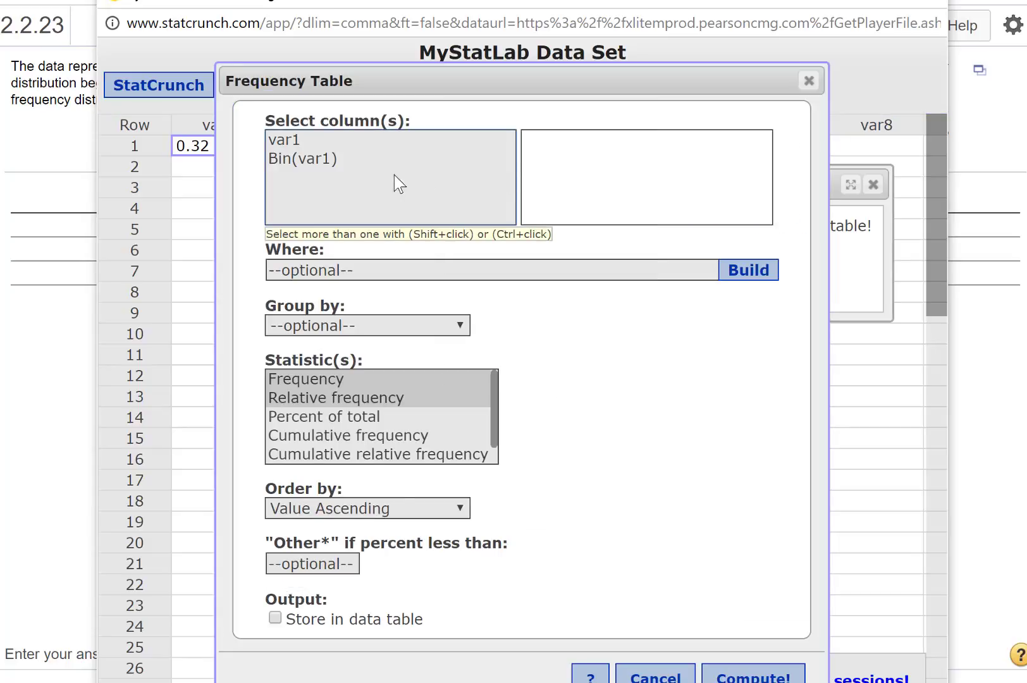
click(302, 158)
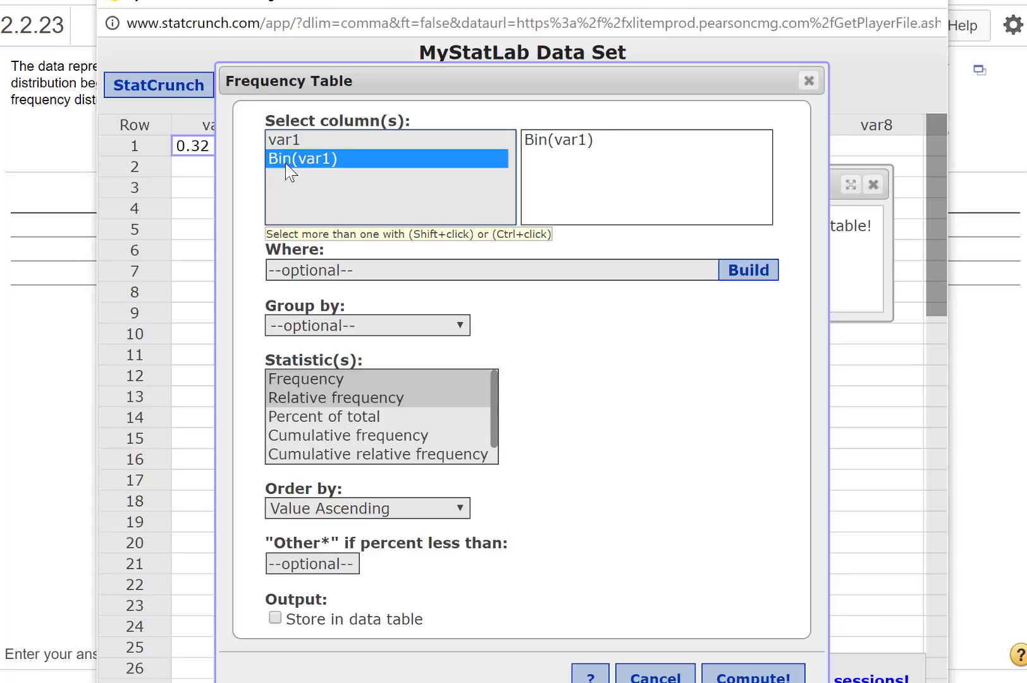
mouse_move(301, 386)
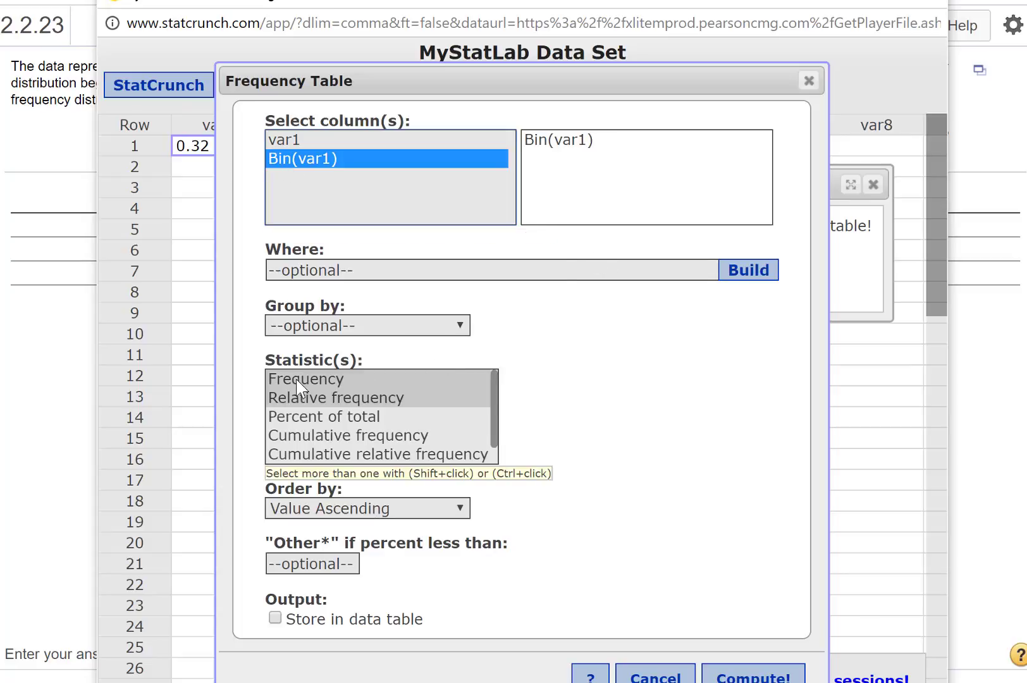
mouse_move(616, 467)
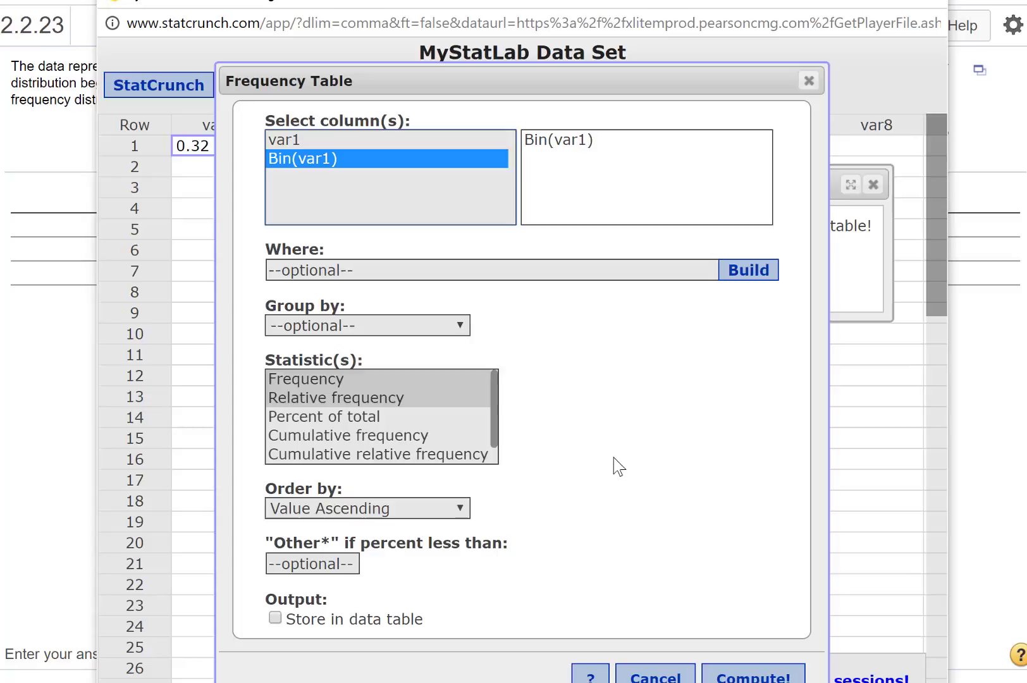
mouse_move(766, 558)
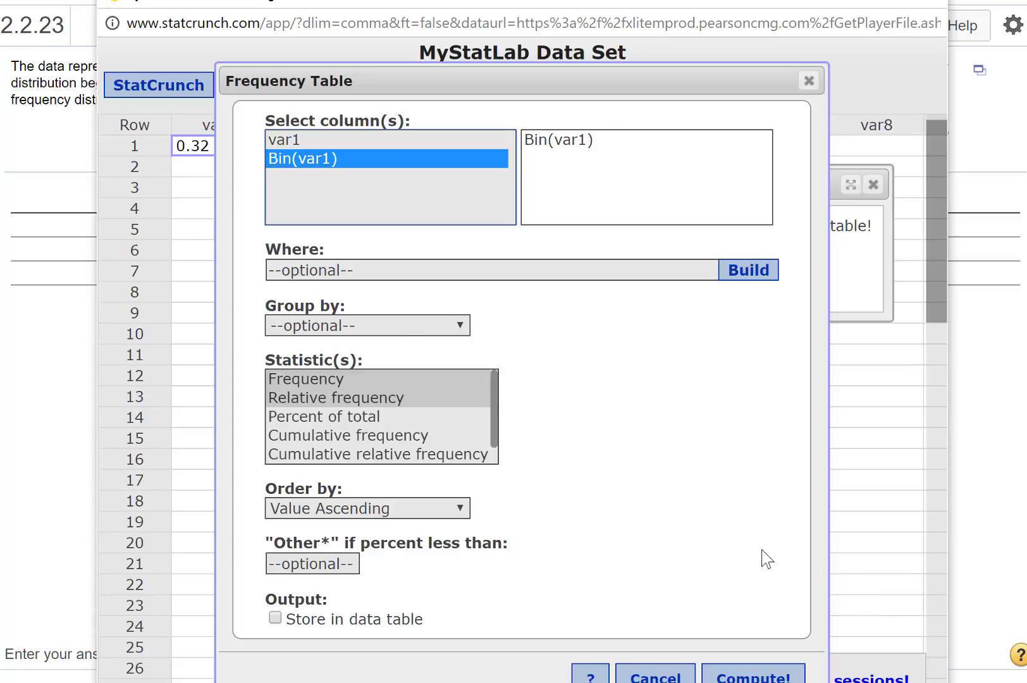
scroll(down, 3)
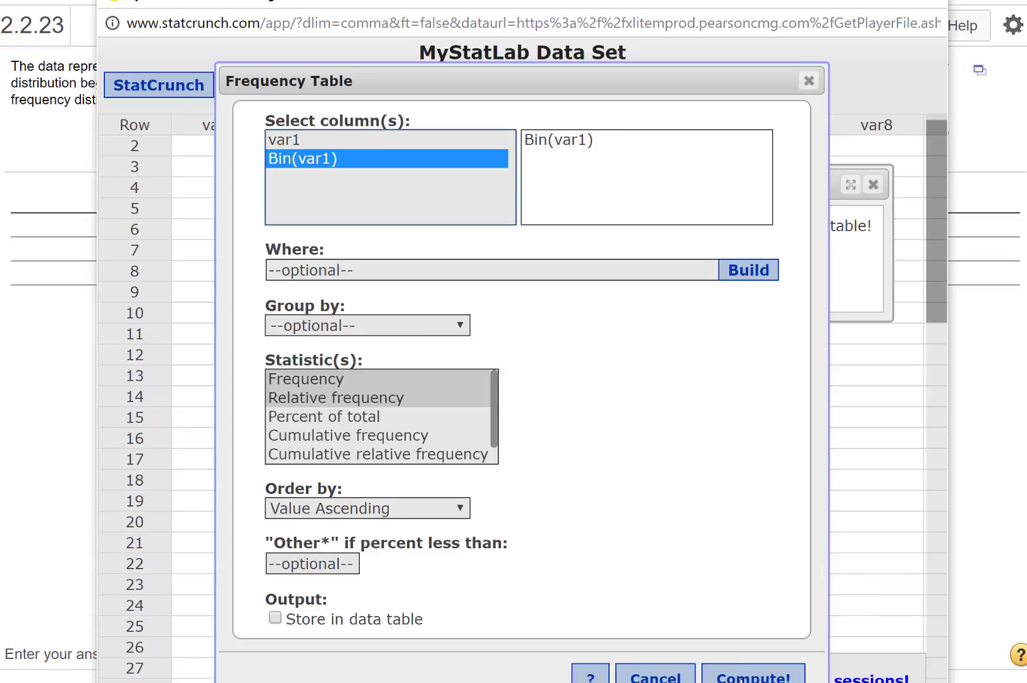
click(752, 677)
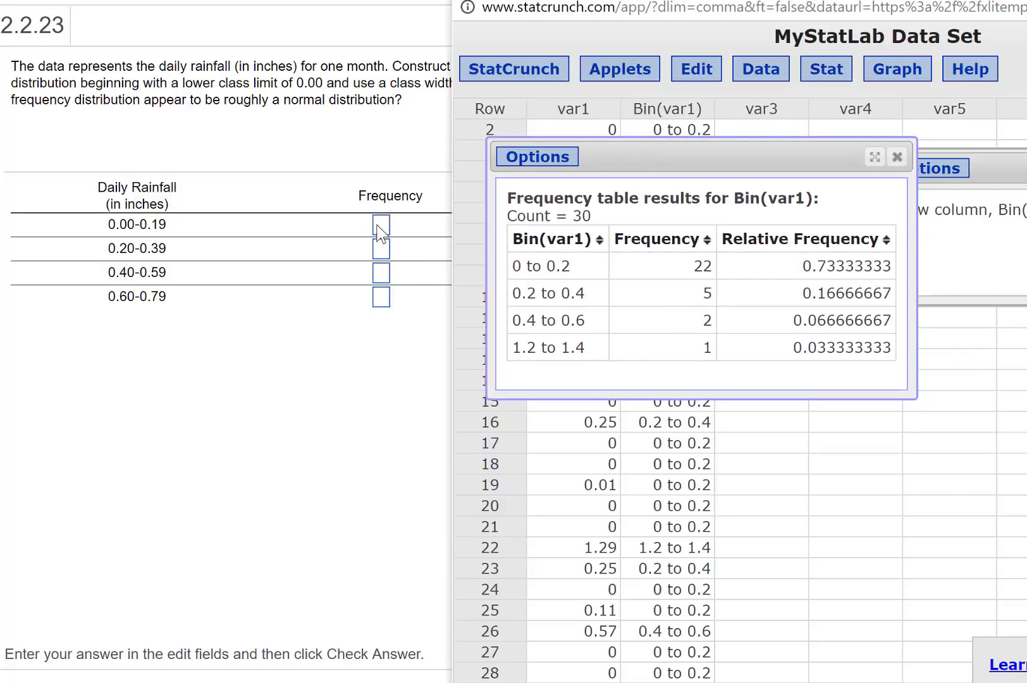
Enter the frequencies 22, 5, 2, 0, 0, 0 and 1 into the seven MyStatLab answer boxes
text(22)
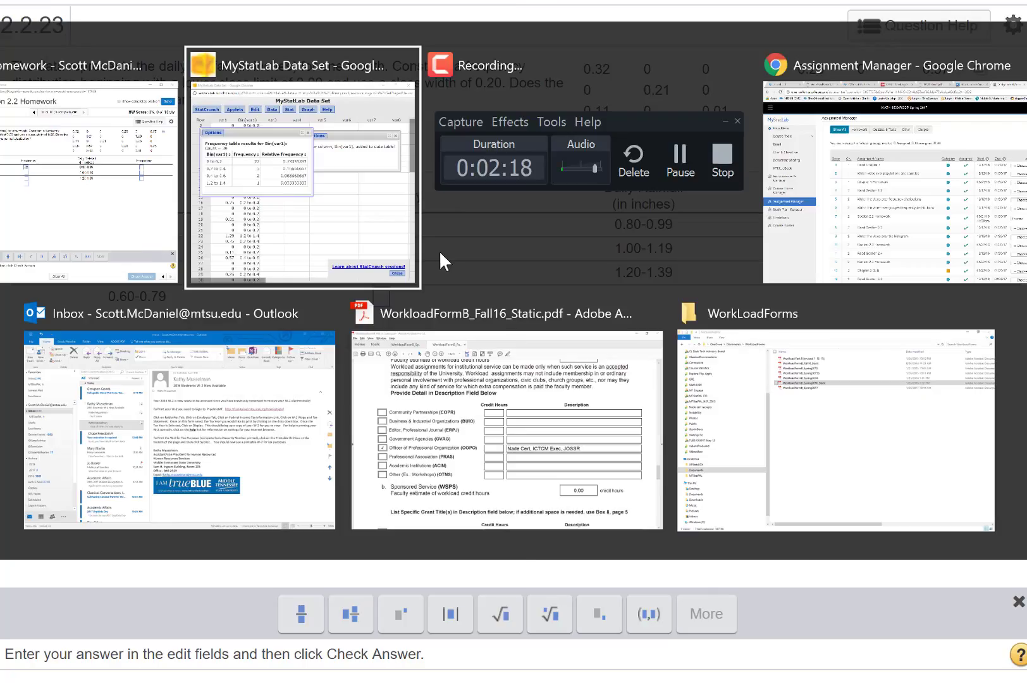
click(301, 64)
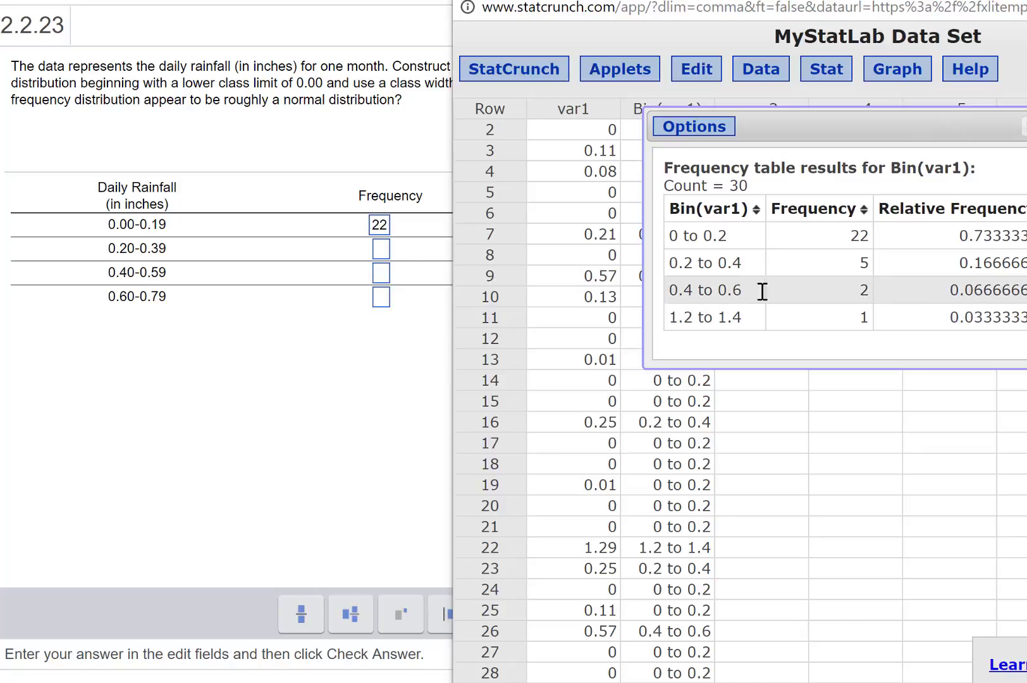
mouse_move(733, 315)
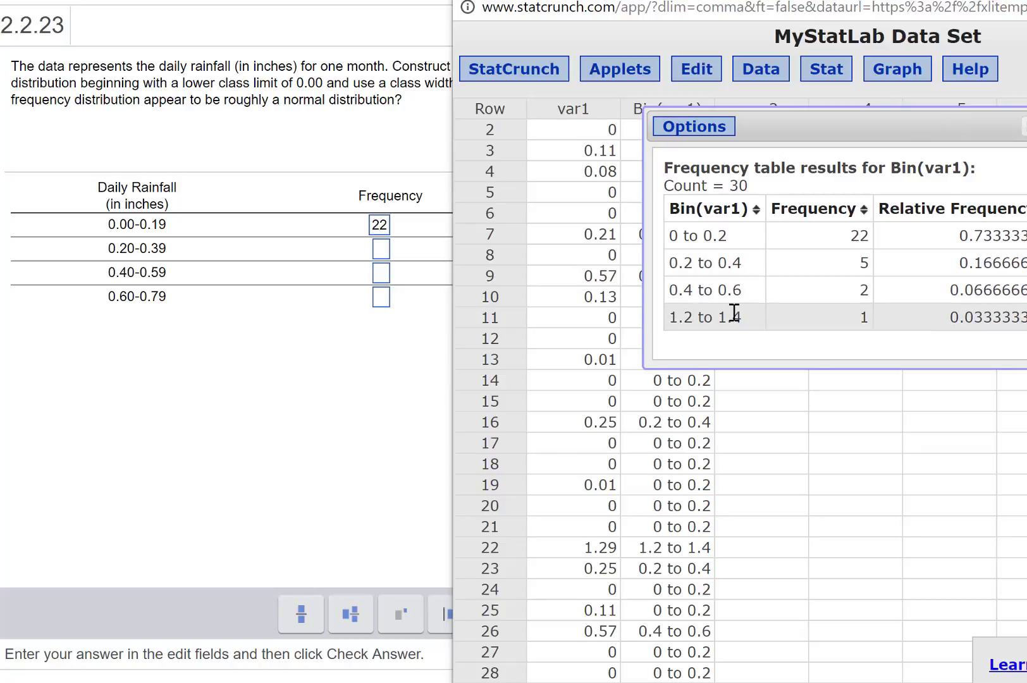
mouse_move(678, 299)
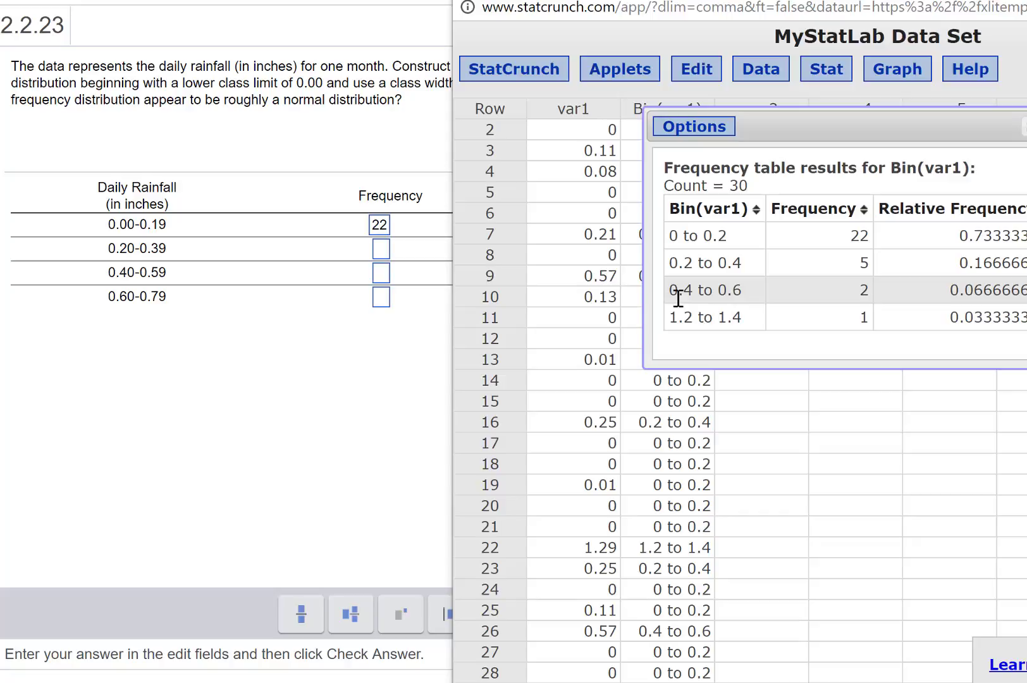
mouse_move(667, 287)
text(5)
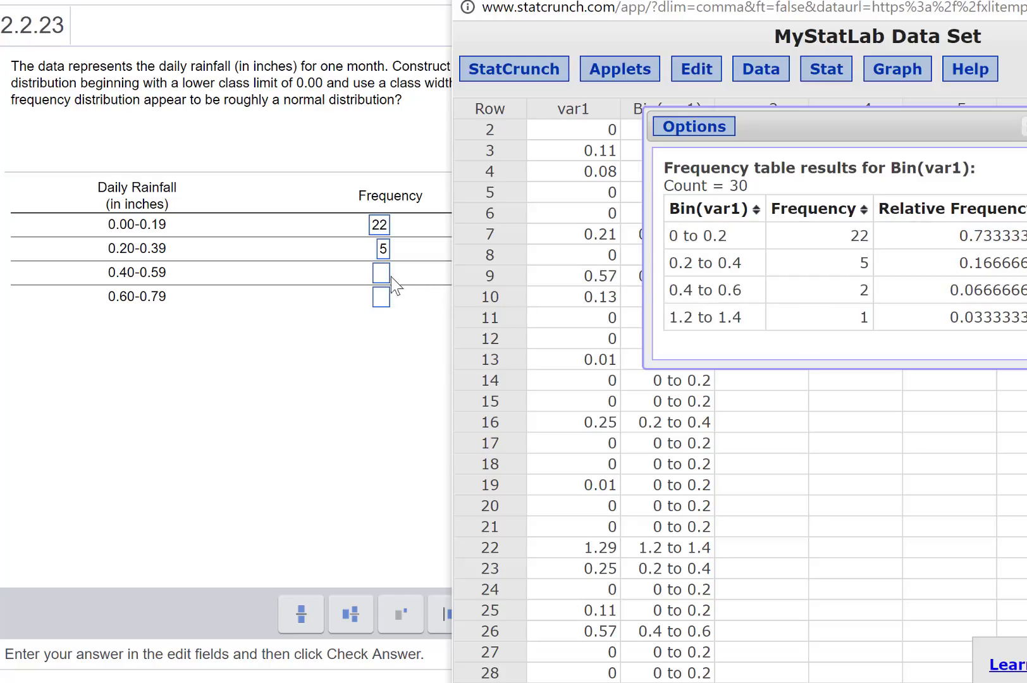
text(2)
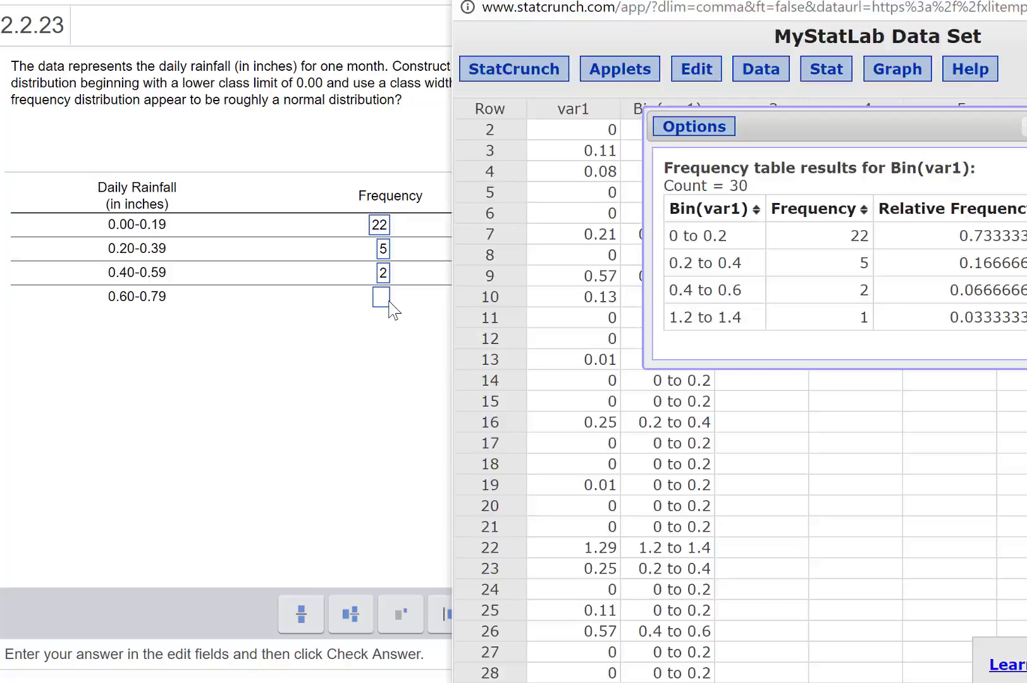
text(0)
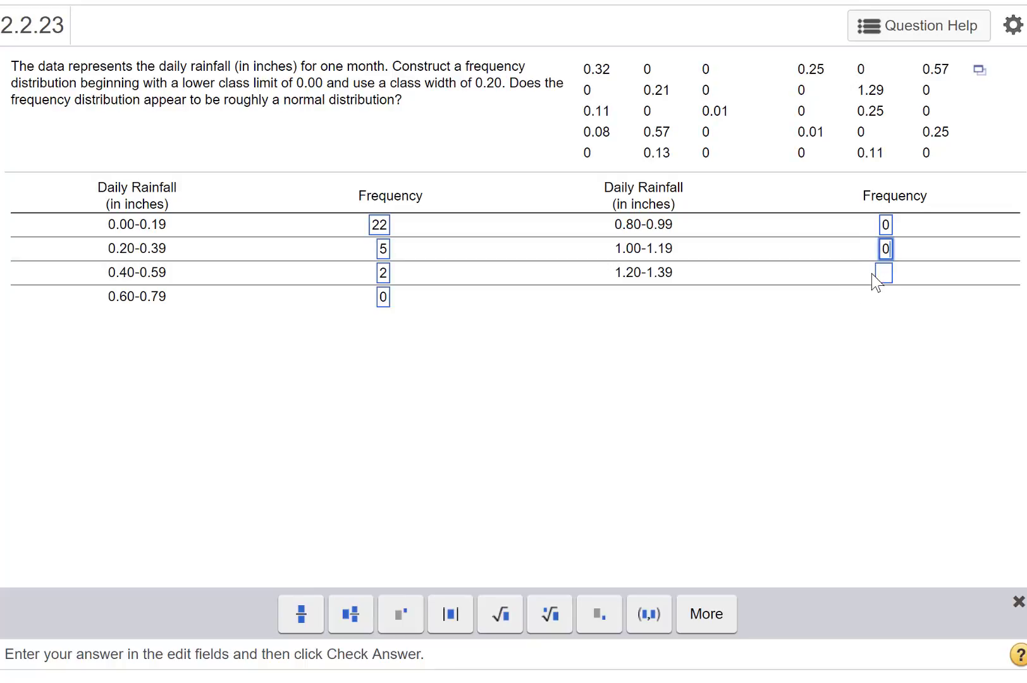
text(1)
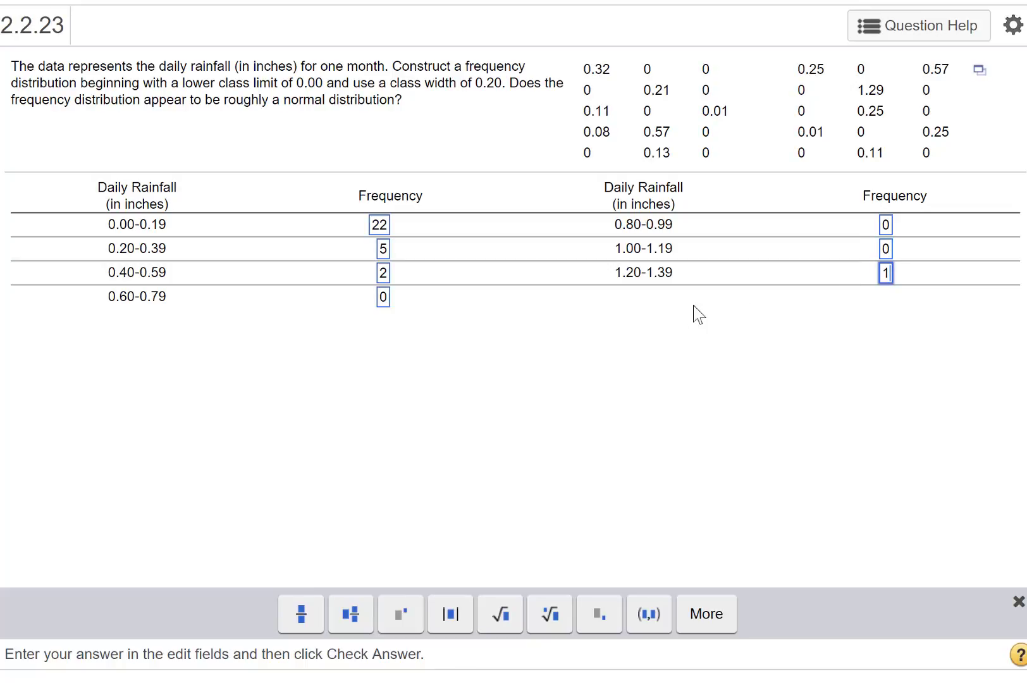
mouse_move(822, 355)
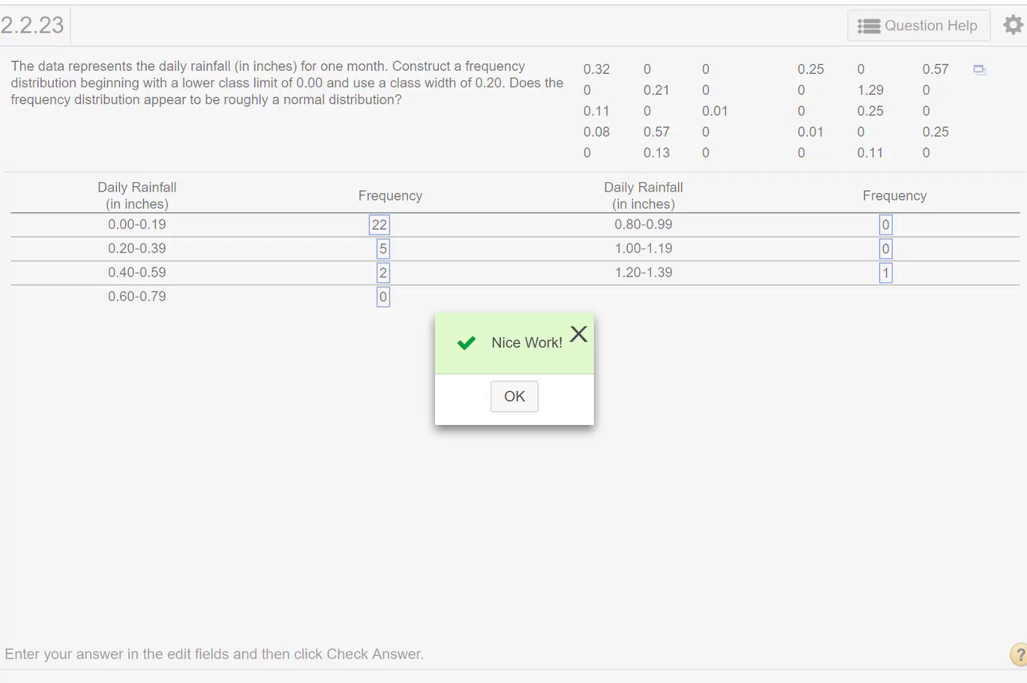
mouse_move(515, 396)
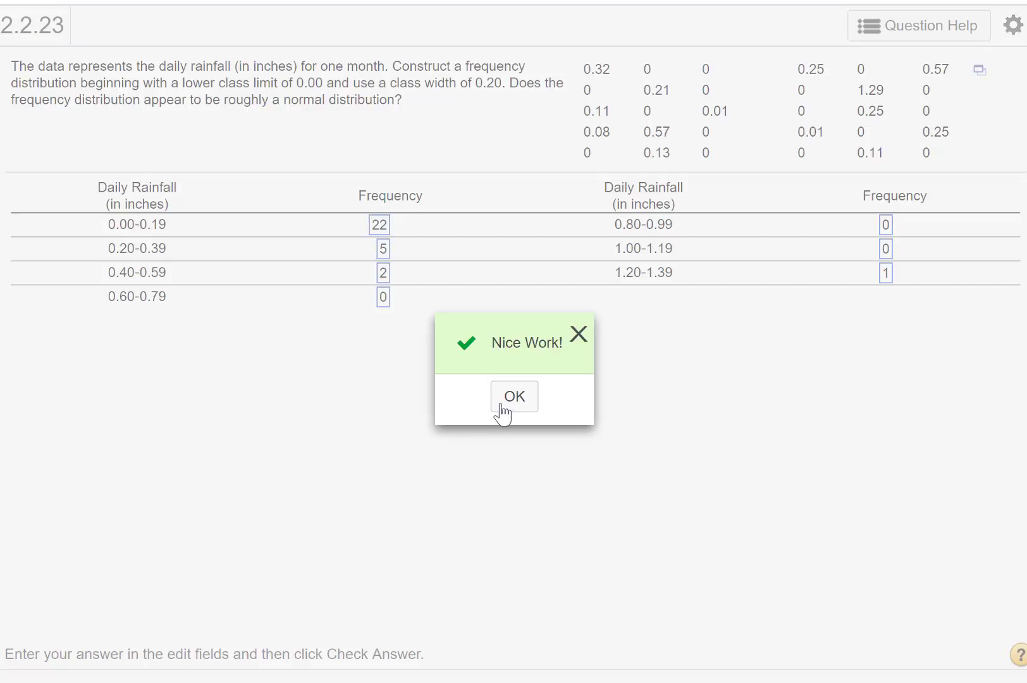
mouse_move(647, 418)
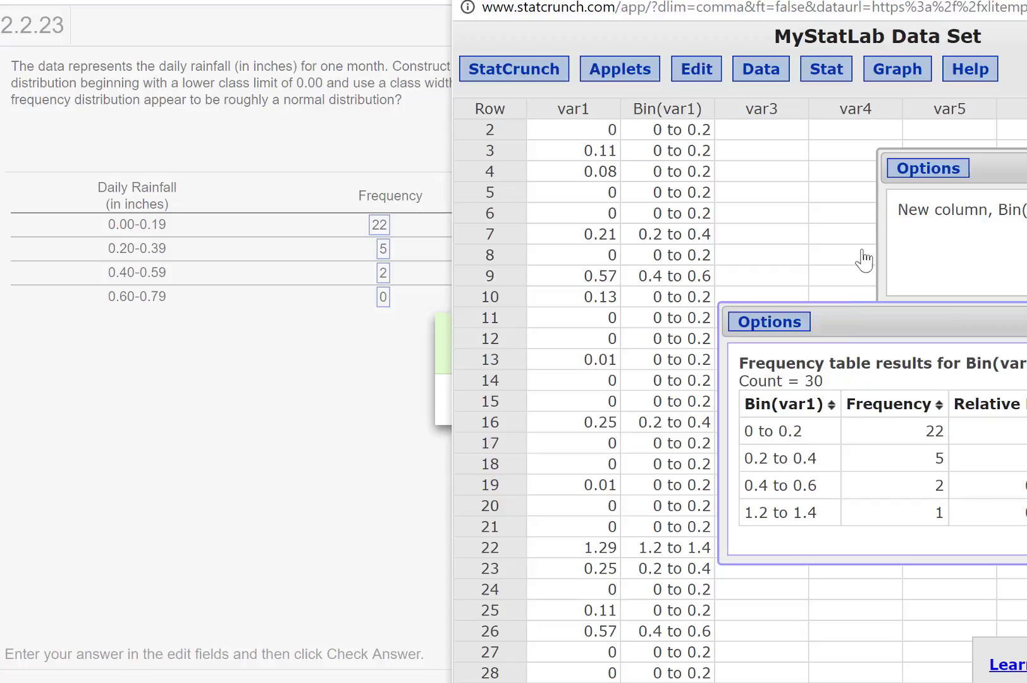
mouse_move(877, 95)
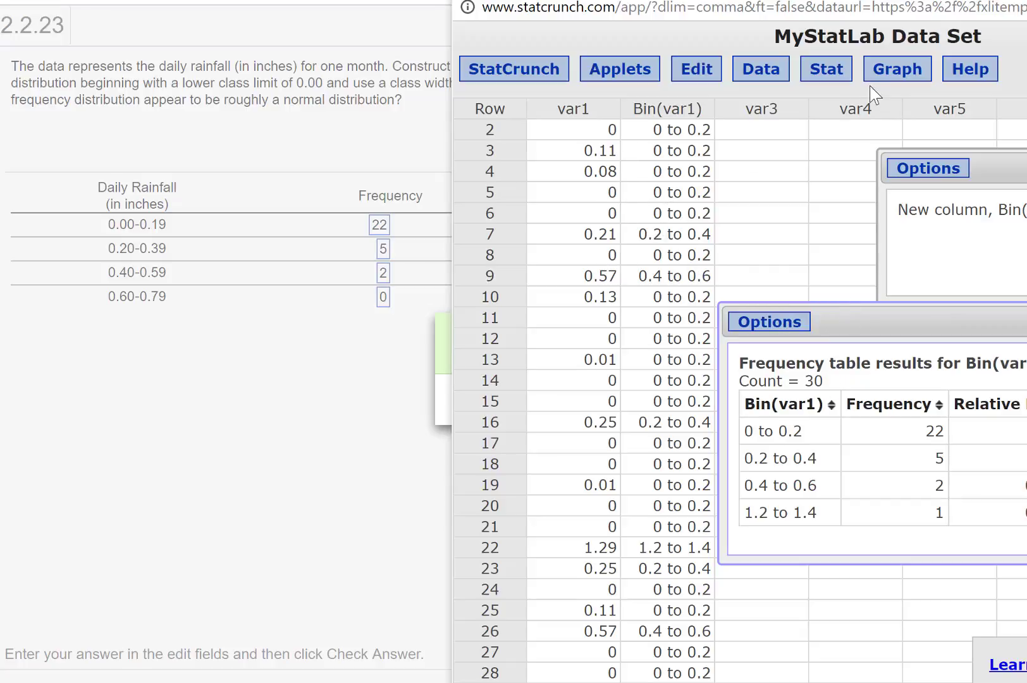
Build a histogram of var1 with bins starting at 0 and width 0.2, showing bars 22, 5, 2 and 1
click(896, 68)
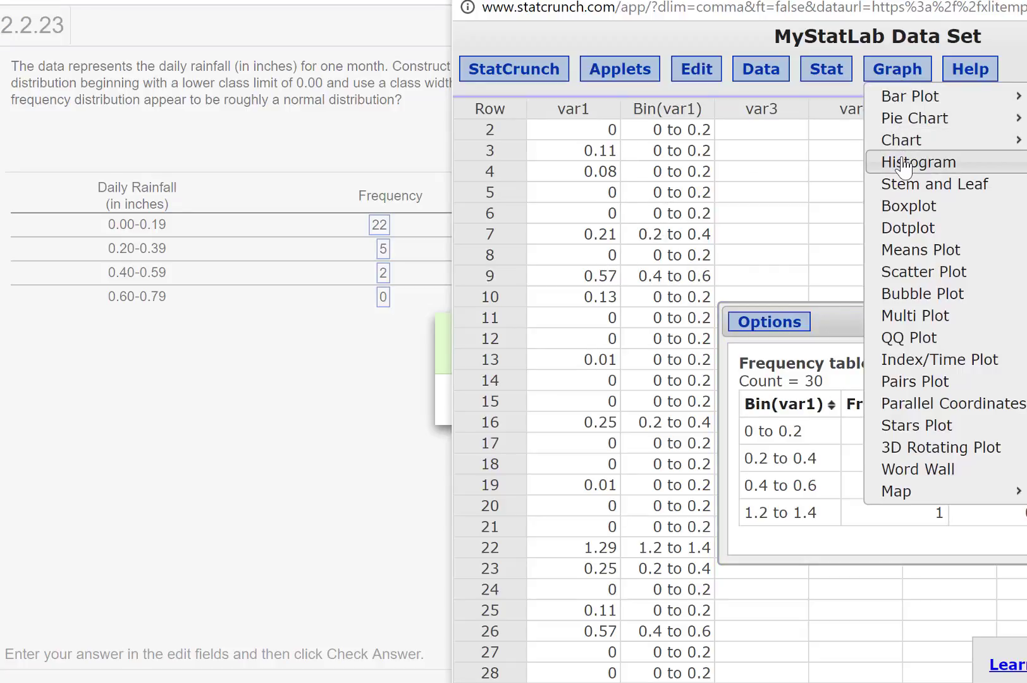
click(918, 162)
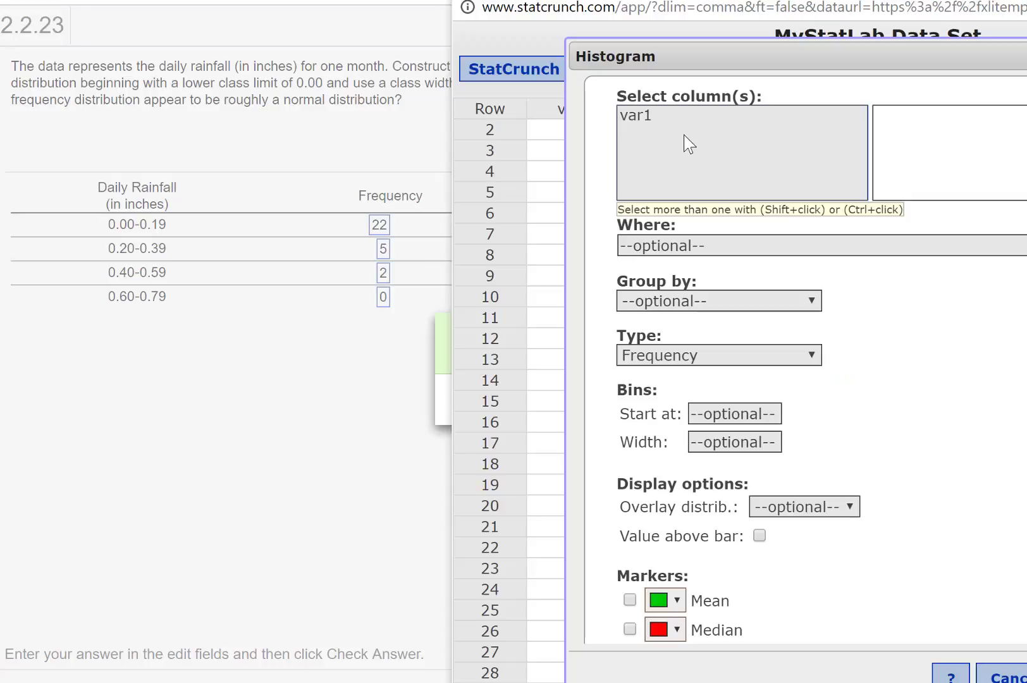
mouse_move(606, 179)
text(0)
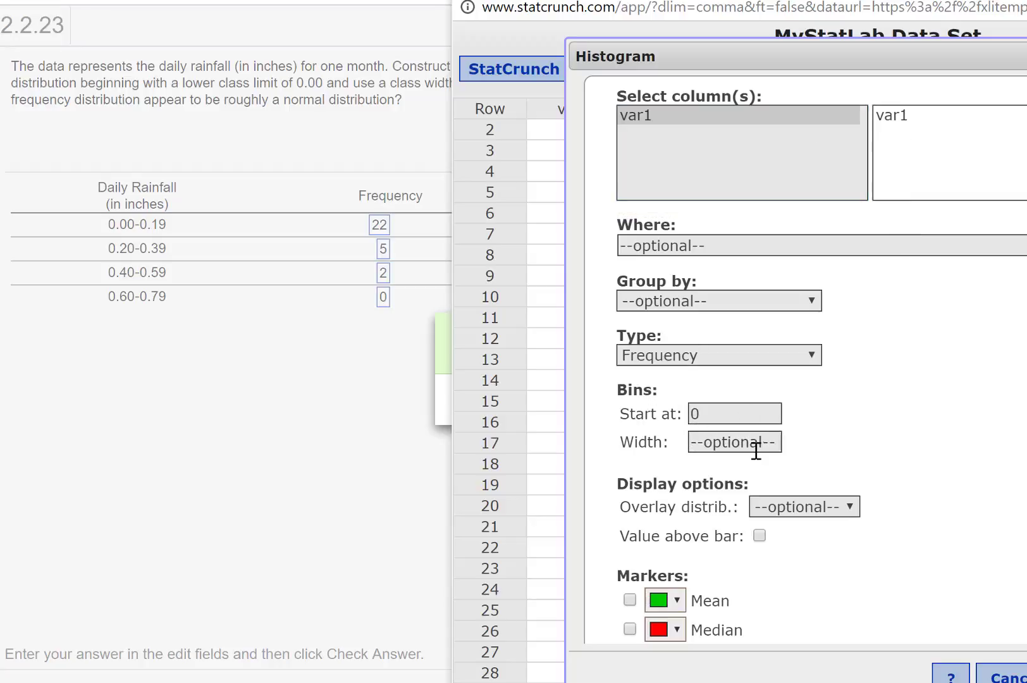
text(.2)
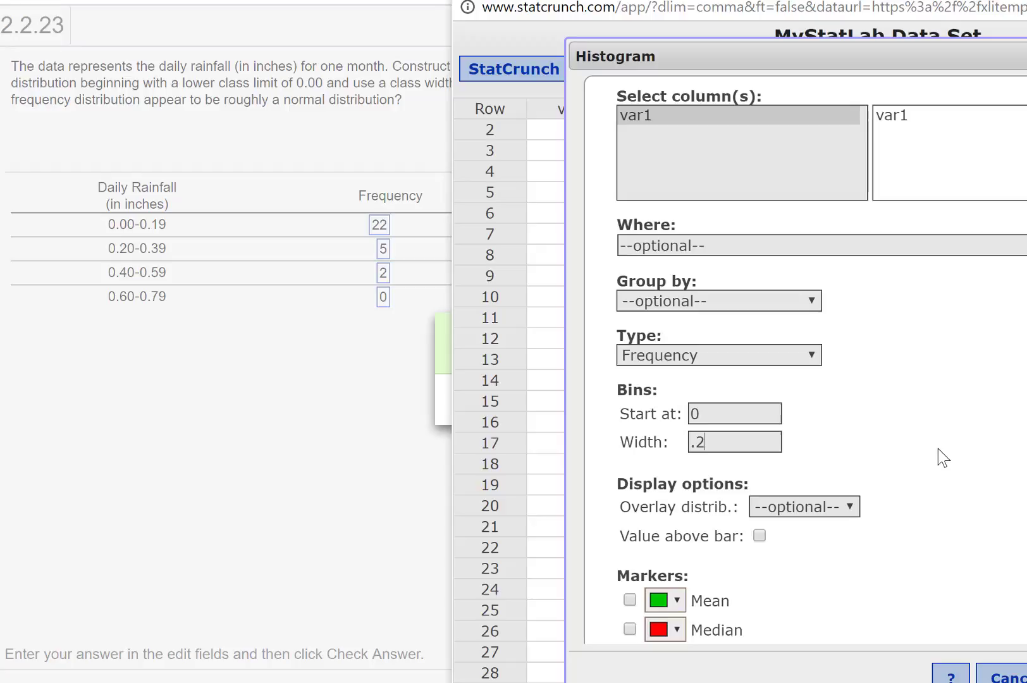
scroll(down, 3)
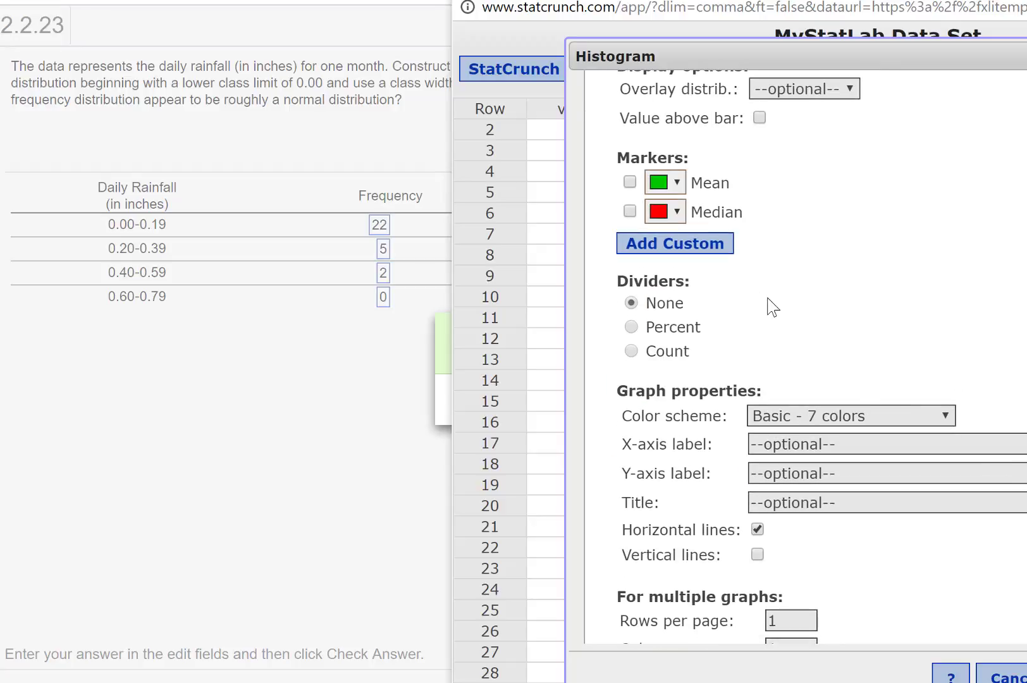
scroll(up, 3)
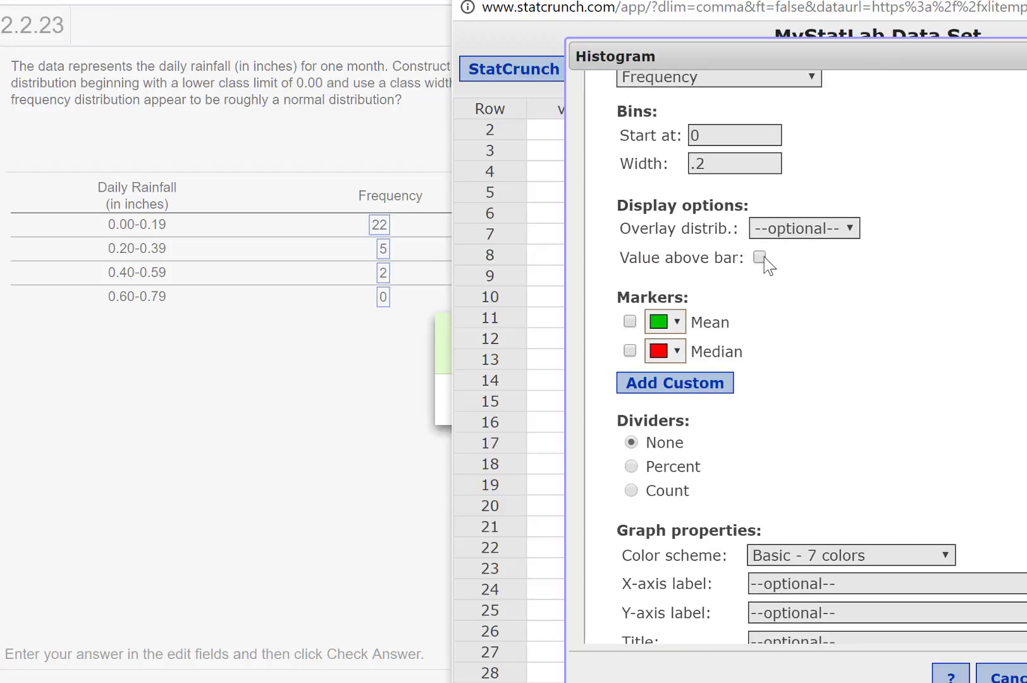
scroll(down, 3)
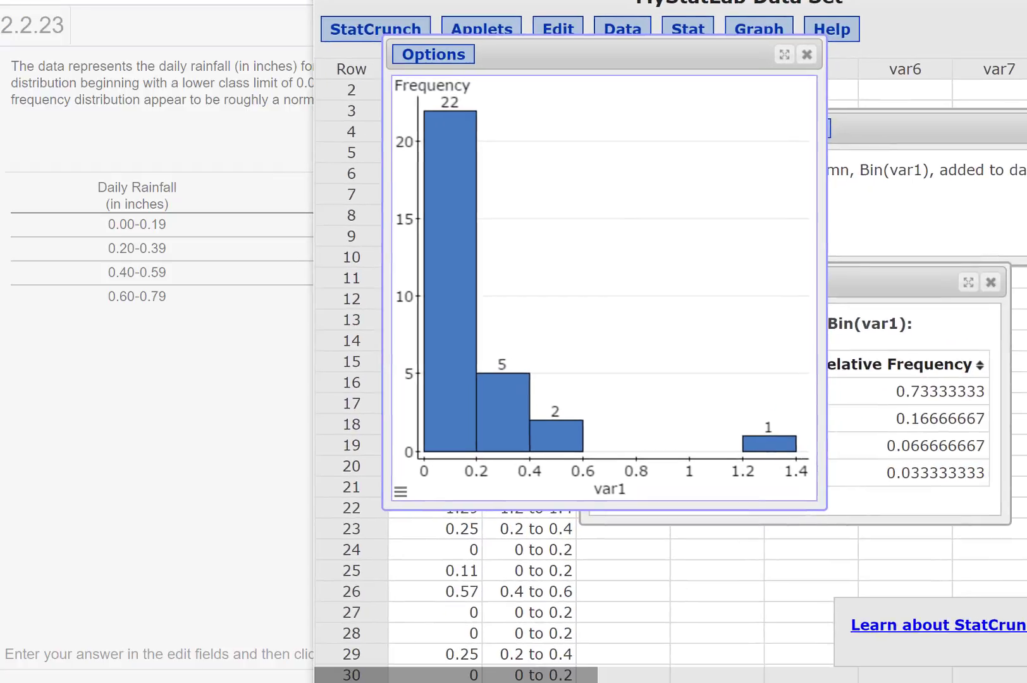
mouse_move(454, 139)
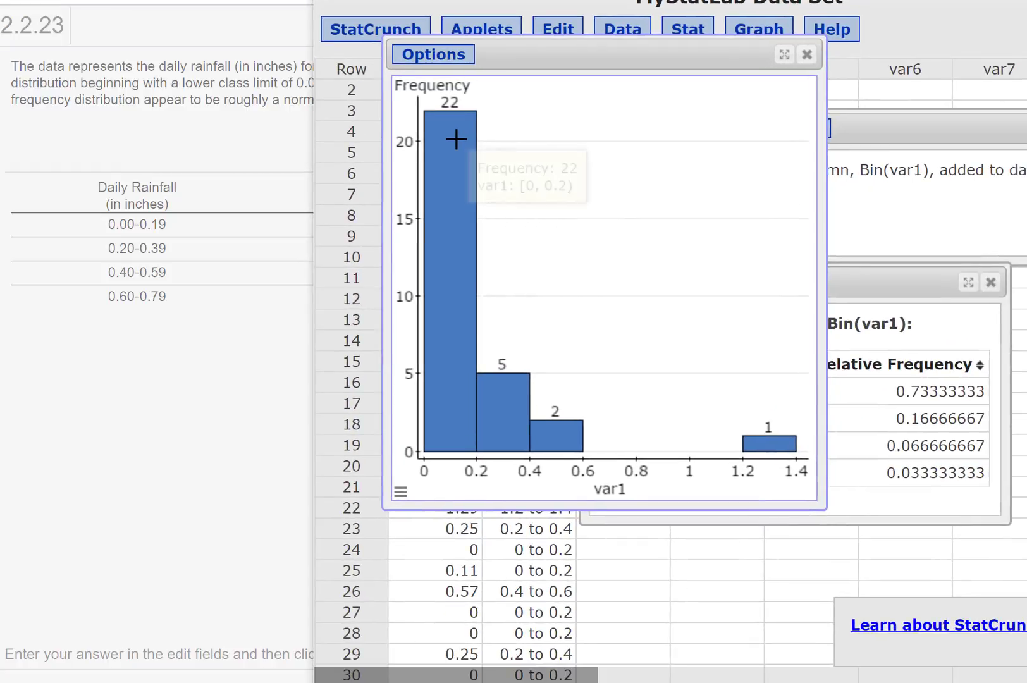
mouse_move(473, 362)
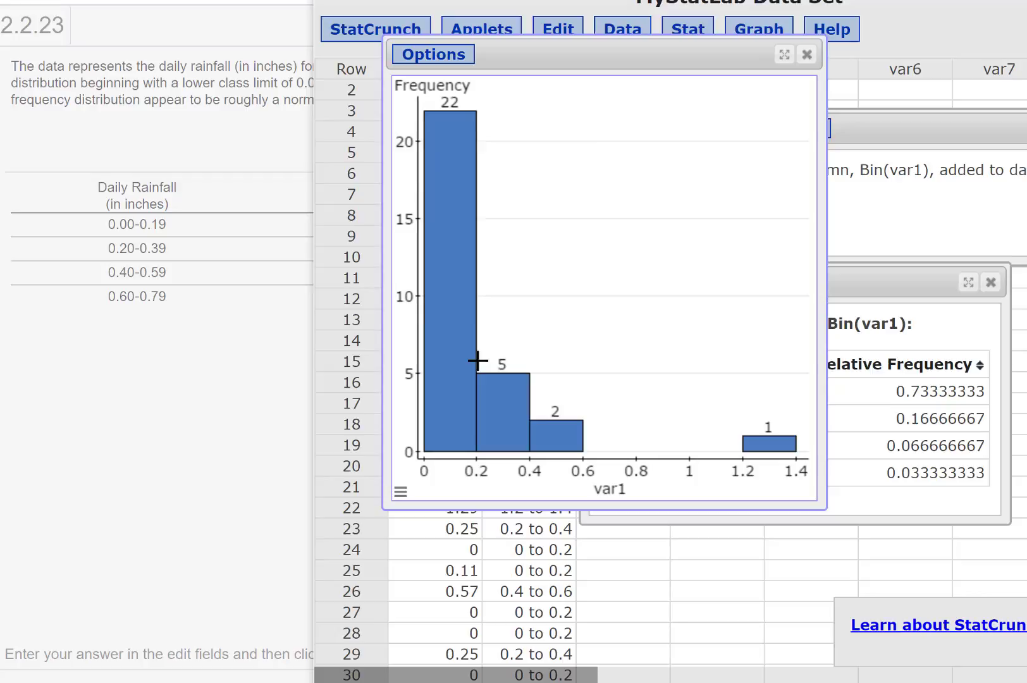
mouse_move(647, 454)
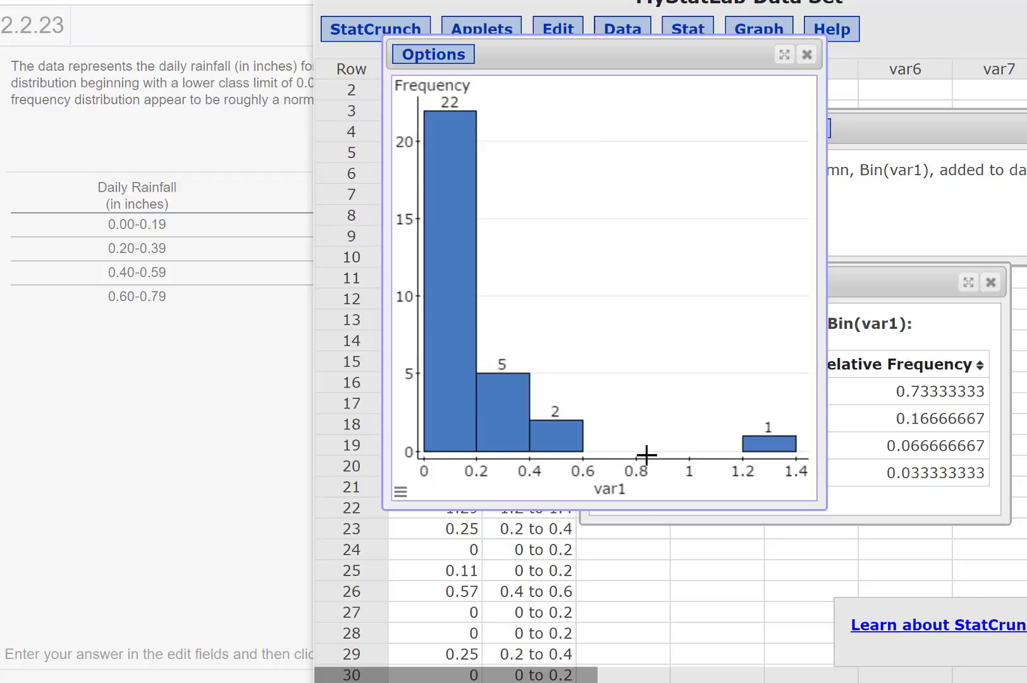
mouse_move(597, 455)
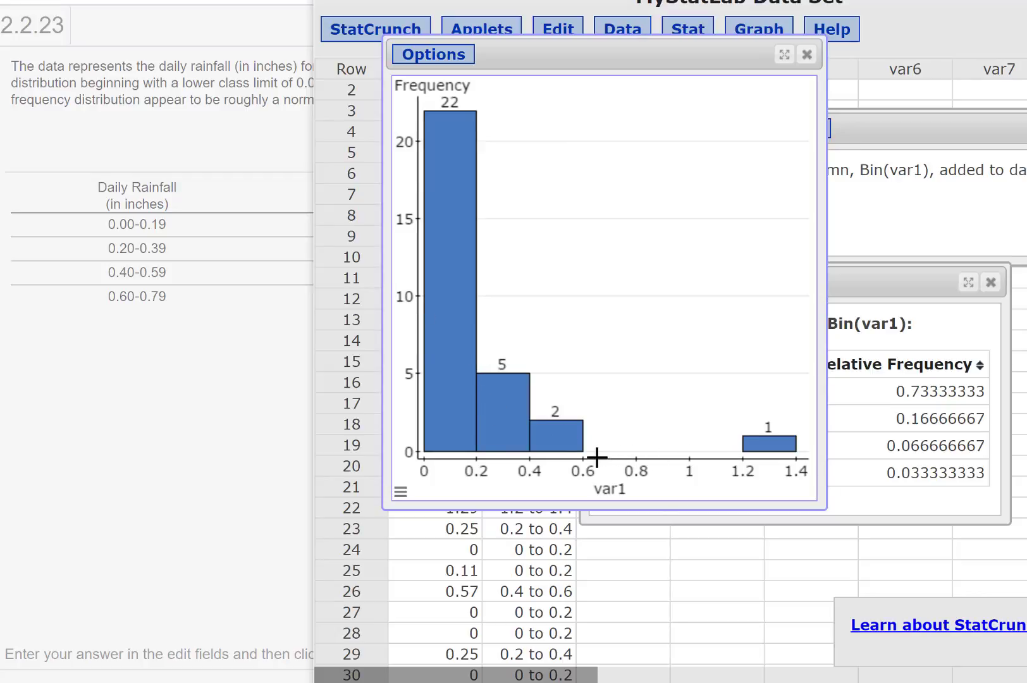
mouse_move(602, 289)
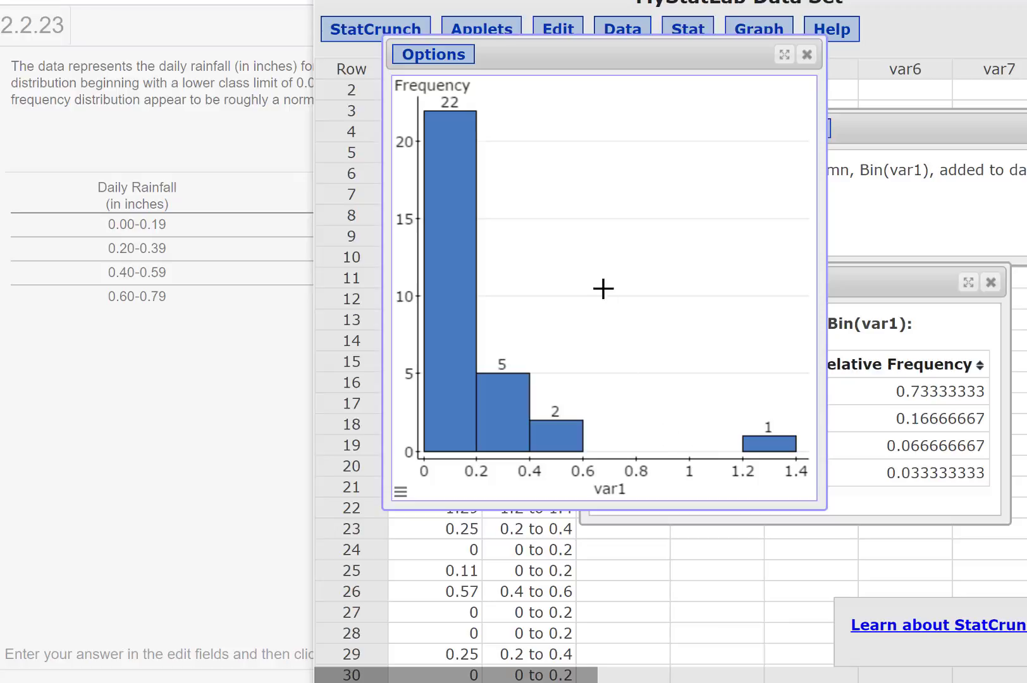
mouse_move(661, 365)
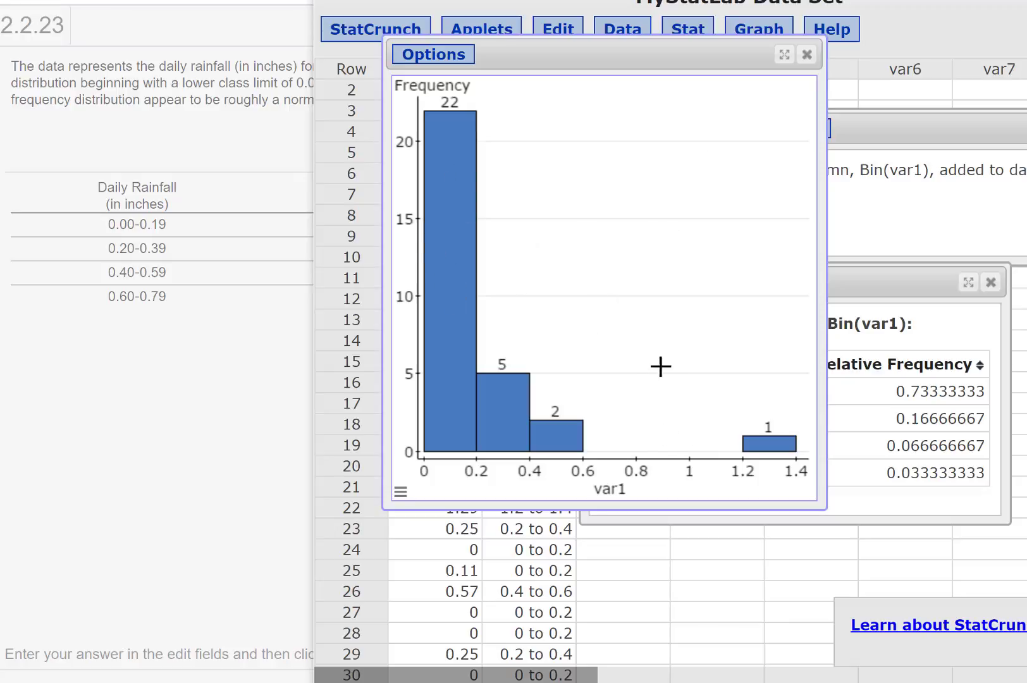
mouse_move(659, 39)
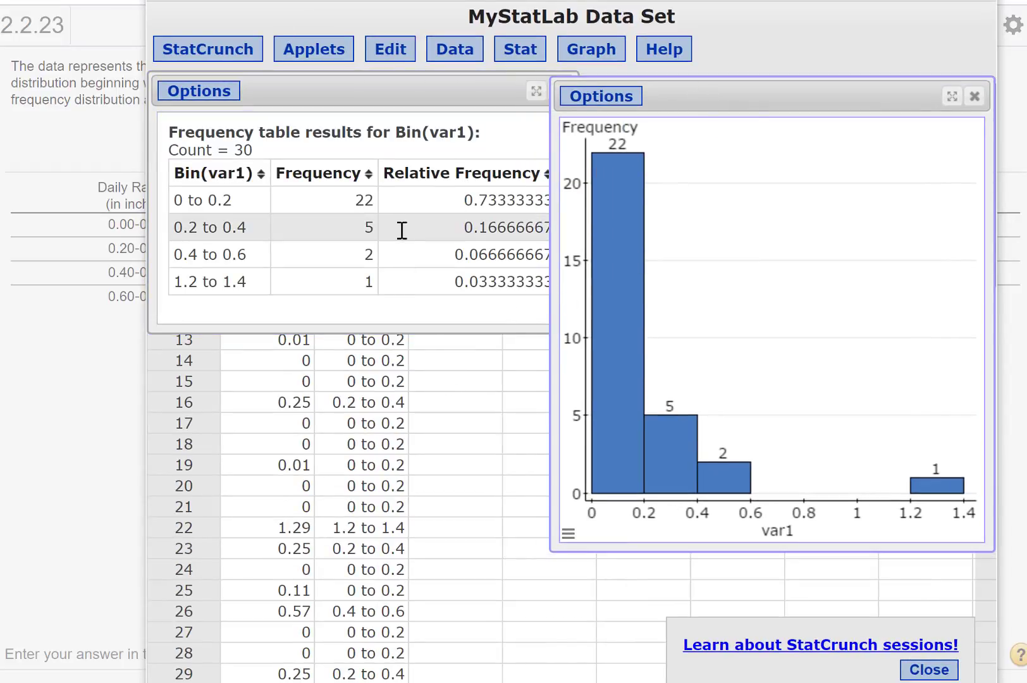
mouse_move(412, 330)
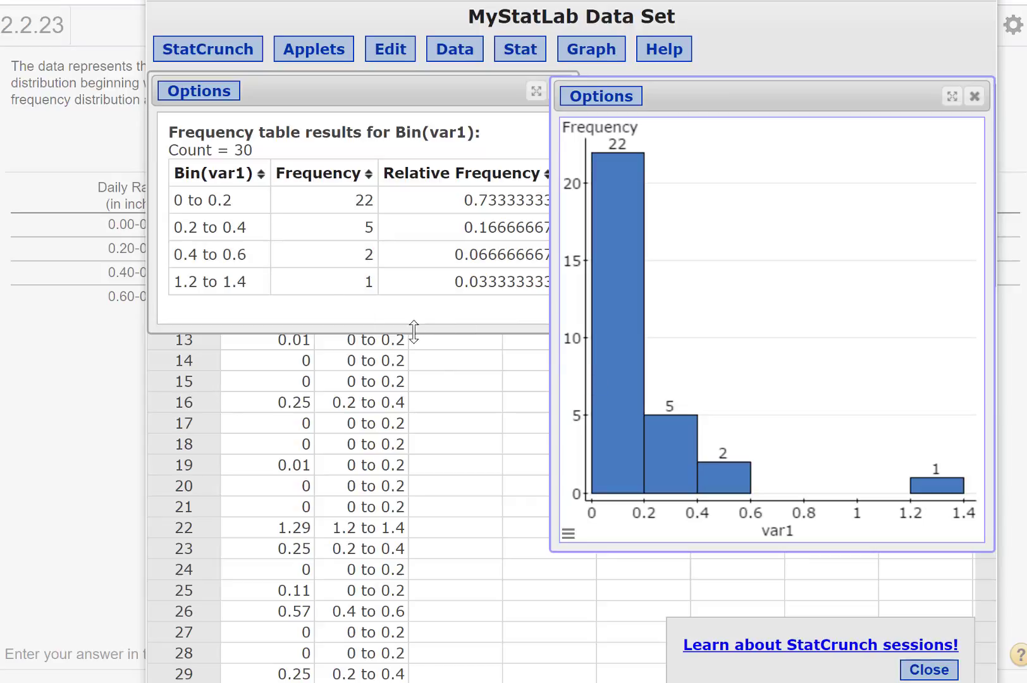
mouse_move(360, 306)
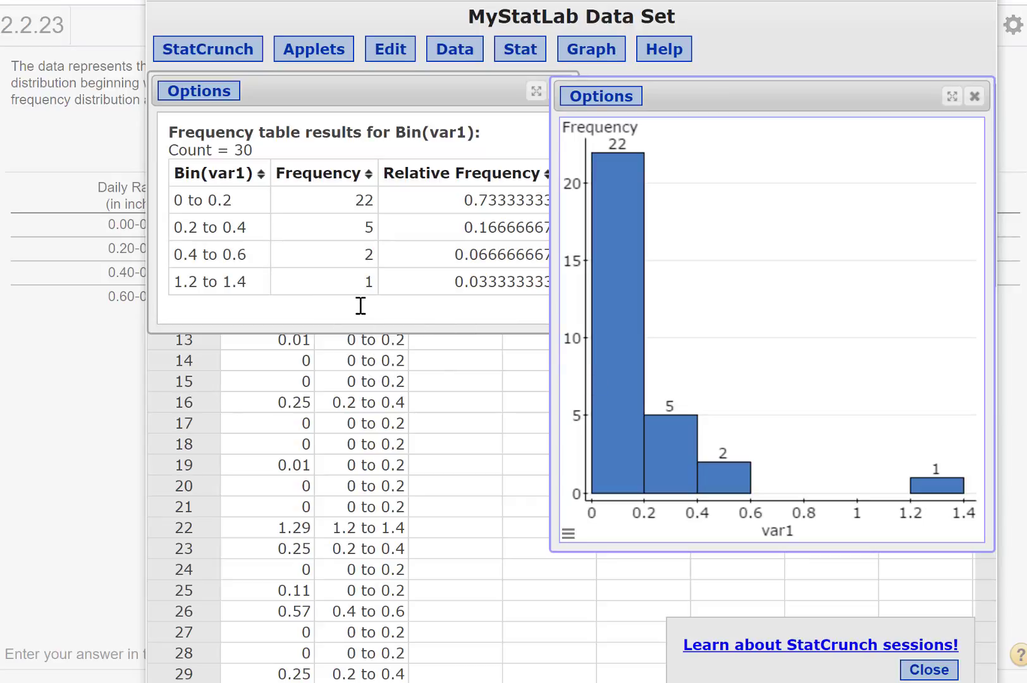